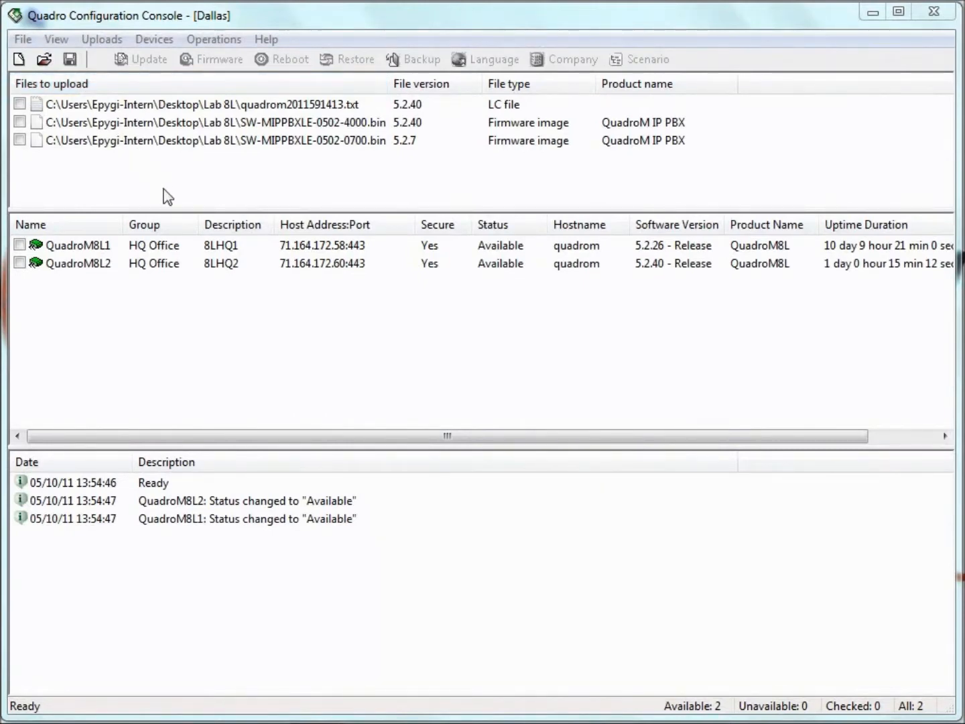
# Select the 5.2.7 firmware image and review the context actions of the upload list, device list and event log.
pyautogui.click(228, 140)
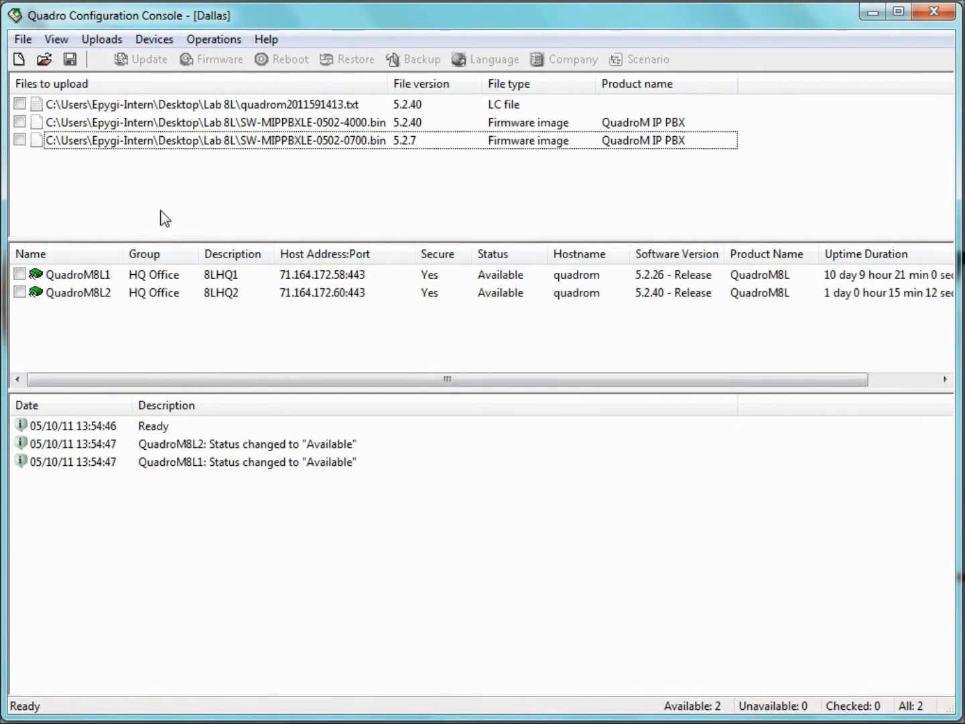
pyautogui.rightClick(164, 214)
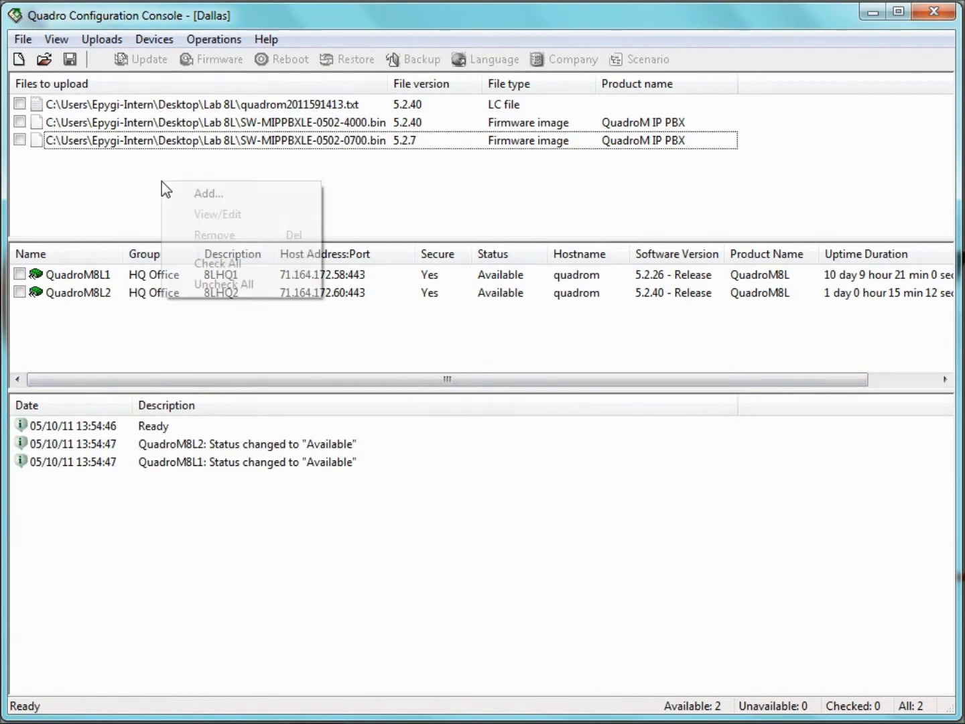
pyautogui.rightClick(252, 333)
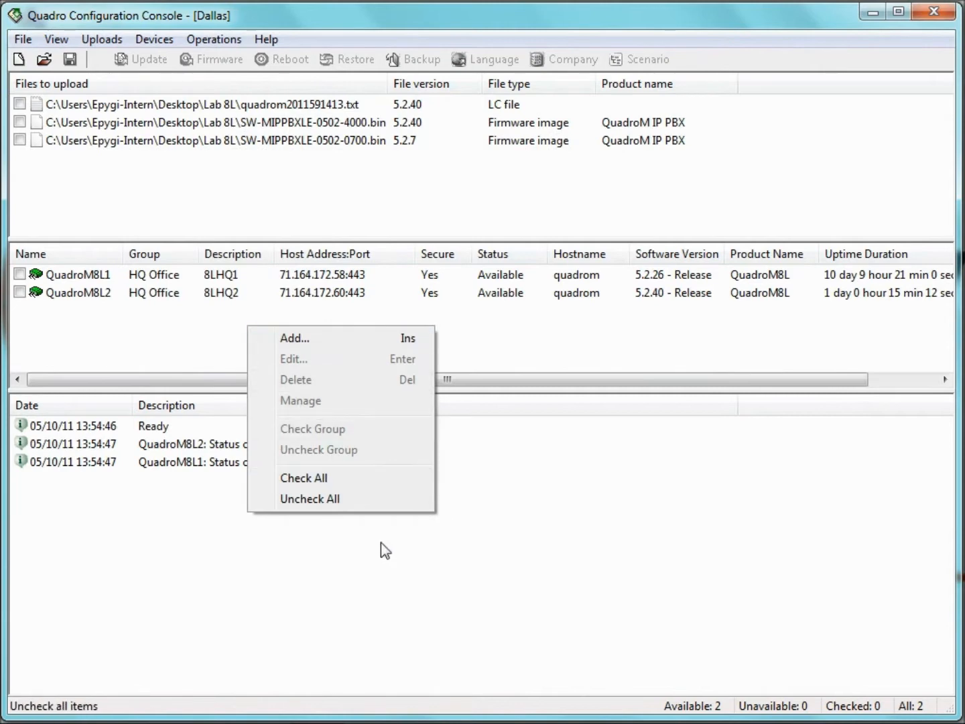
pyautogui.rightClick(387, 550)
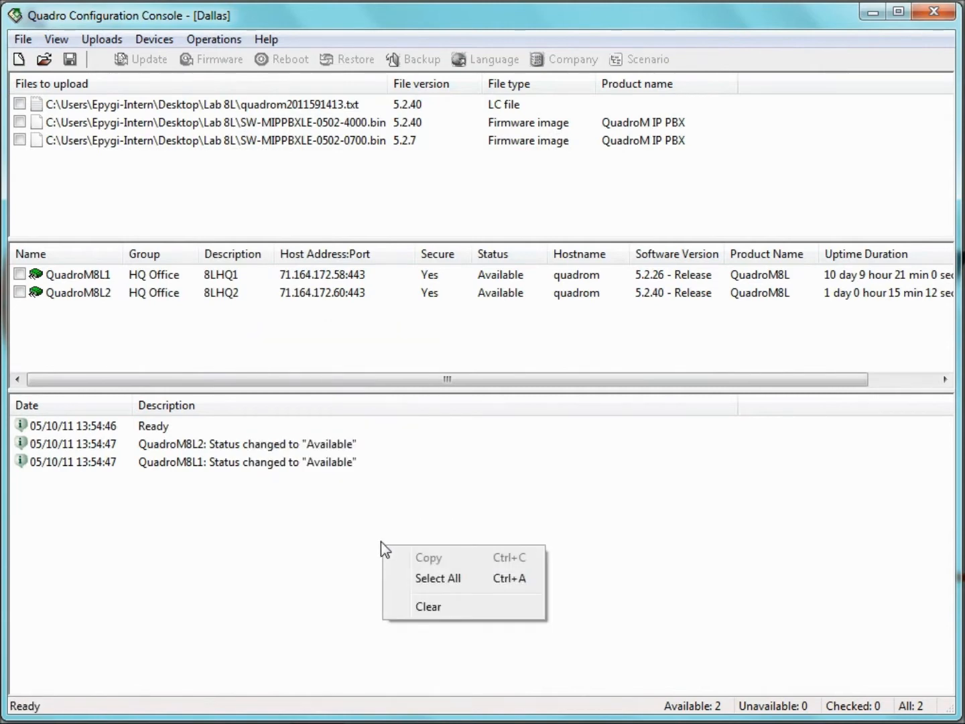
pyautogui.moveTo(96, 199)
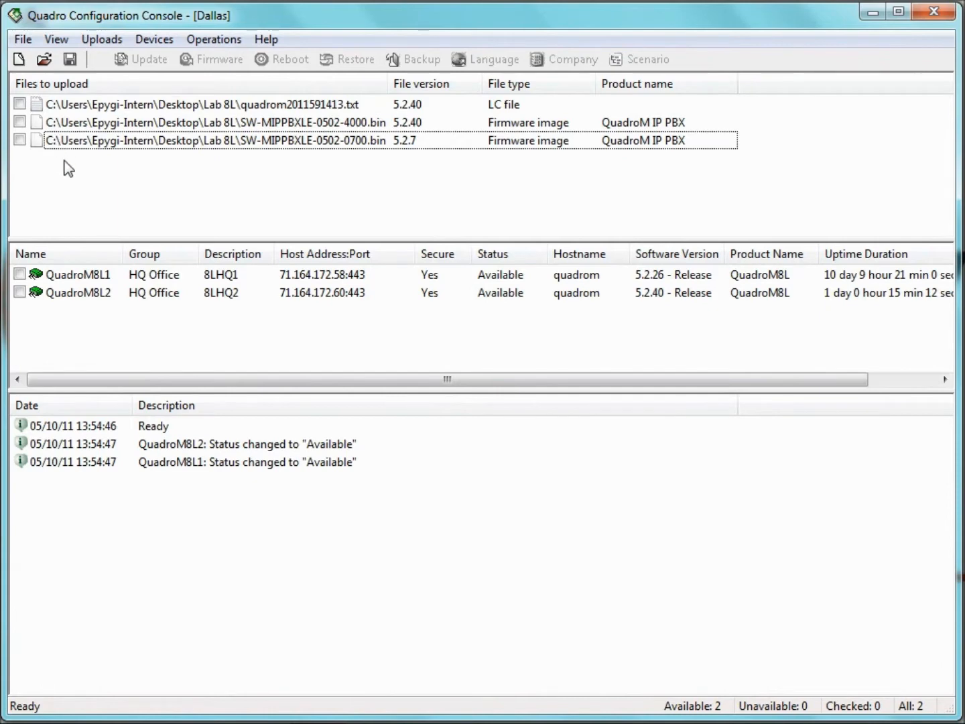
pyautogui.moveTo(75, 160)
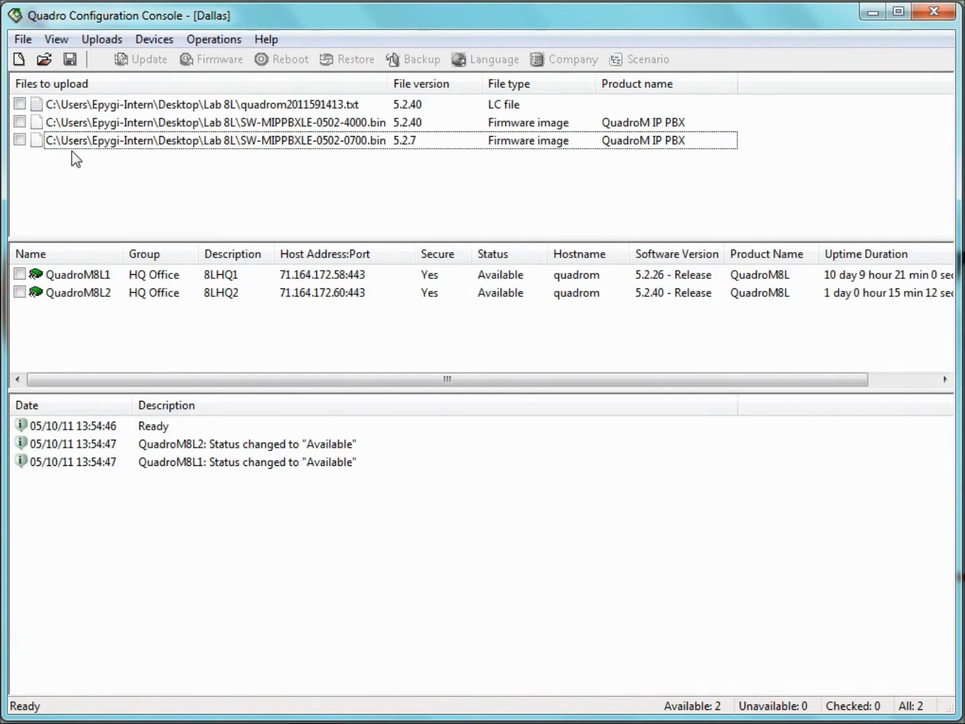
pyautogui.rightClick(75, 158)
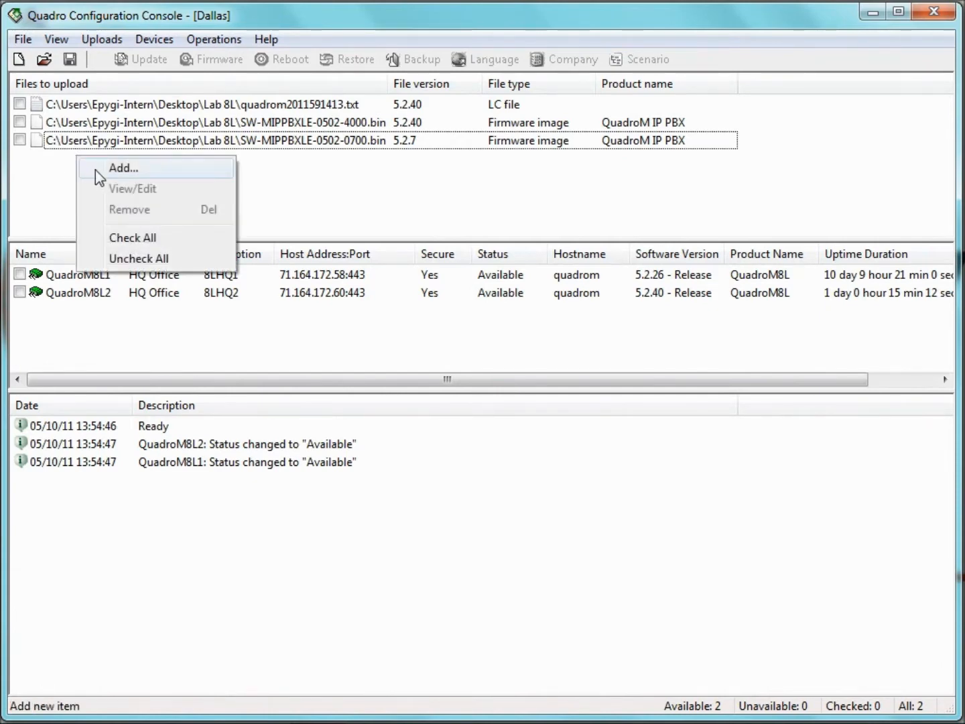
pyautogui.moveTo(137, 176)
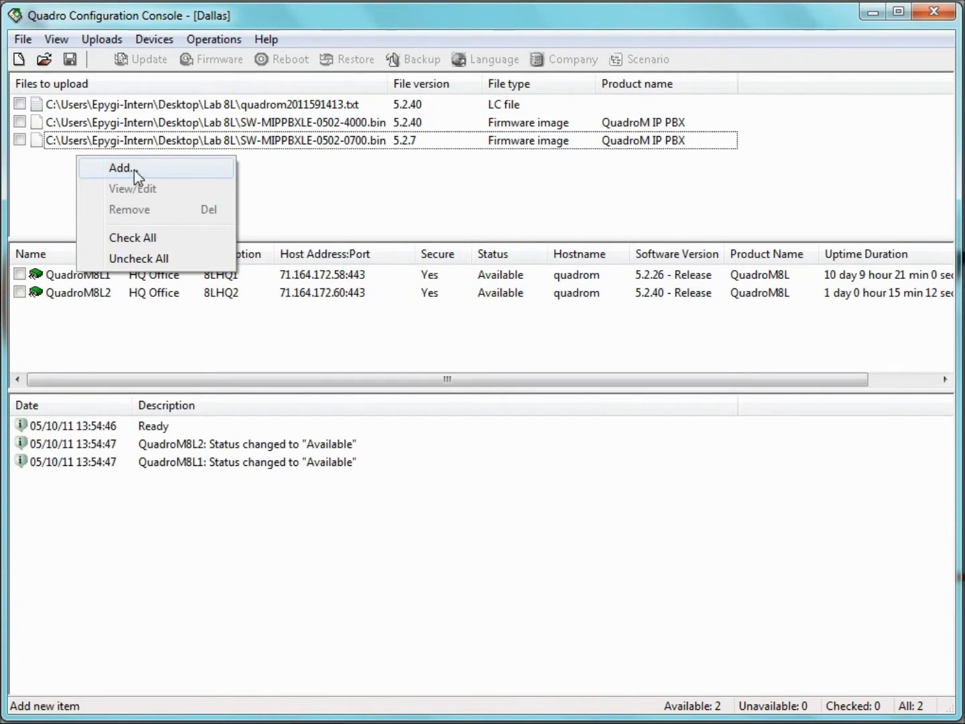
pyautogui.moveTo(153, 210)
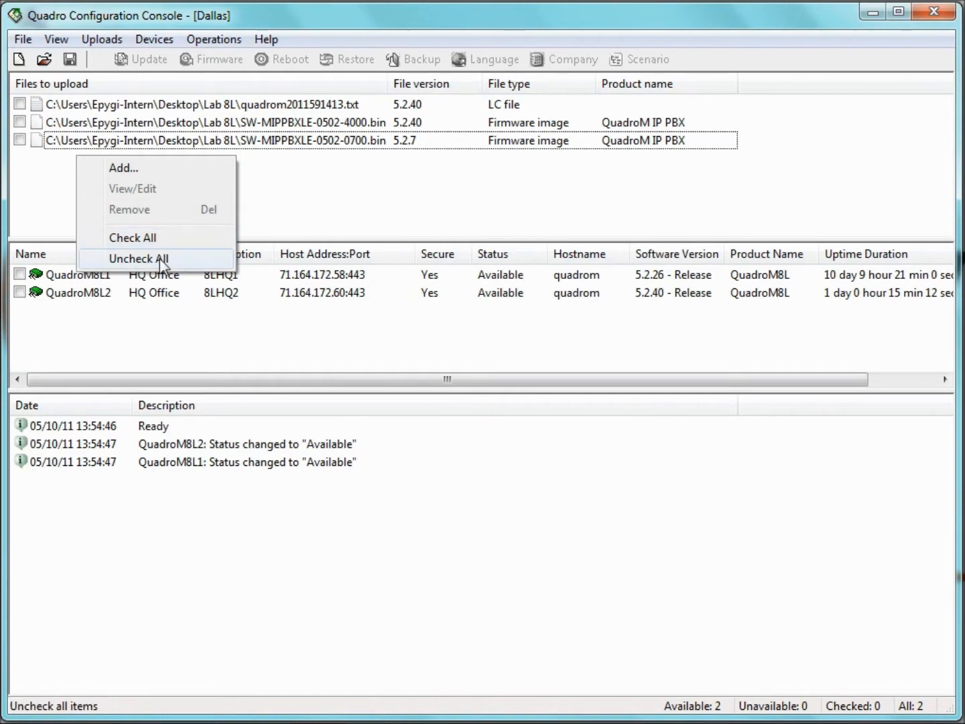
pyautogui.moveTo(124, 168)
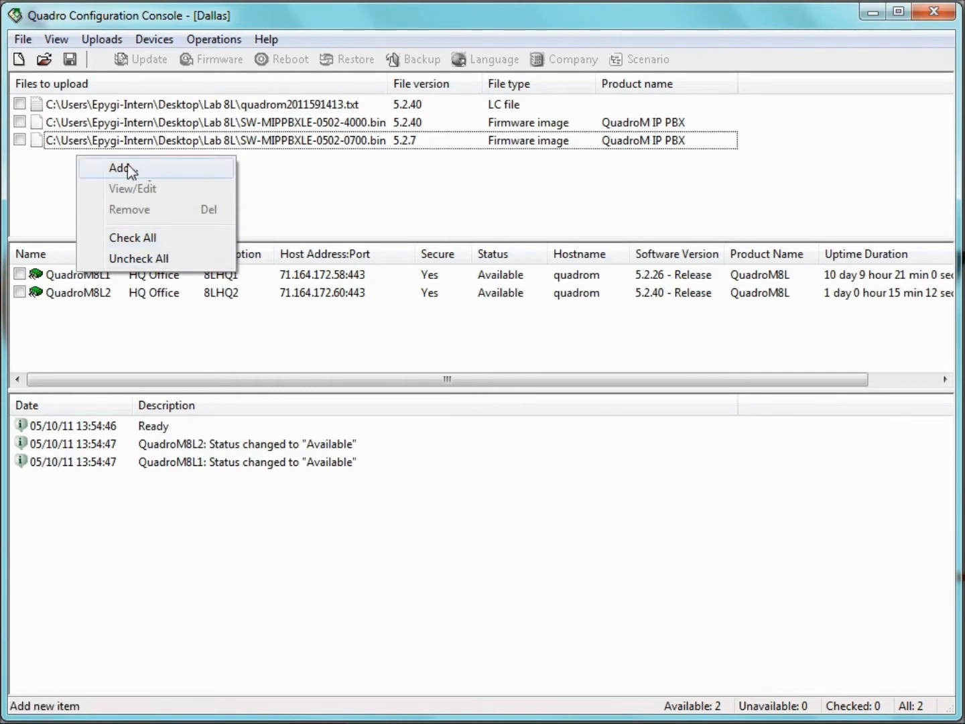
# Start adding an upload file, abandon it, then widen the file path column so full paths show.
pyautogui.click(119, 168)
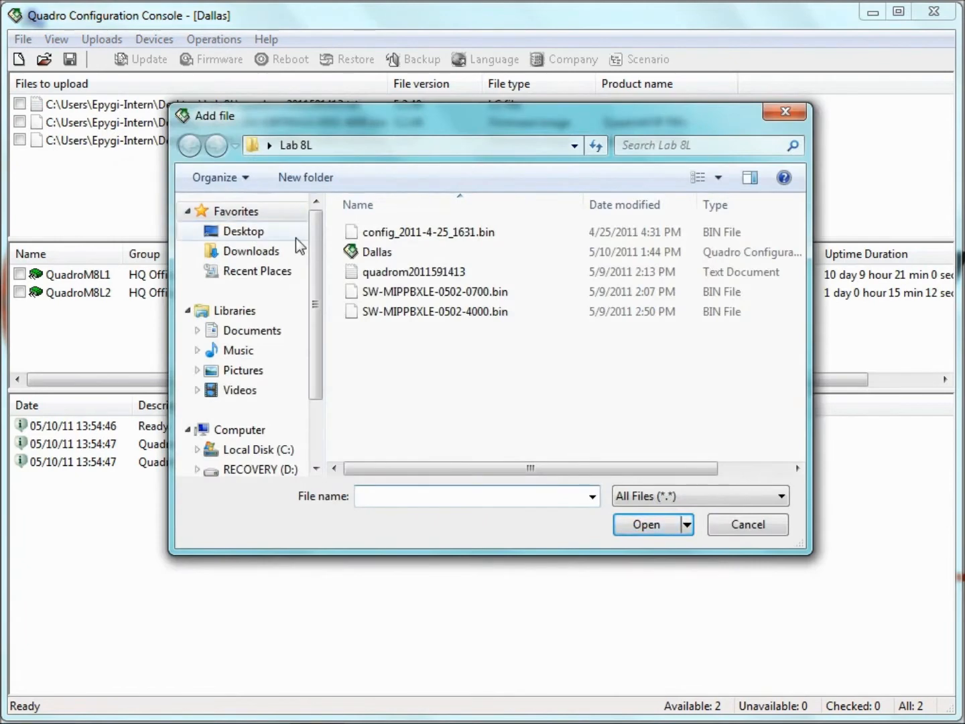
pyautogui.click(435, 311)
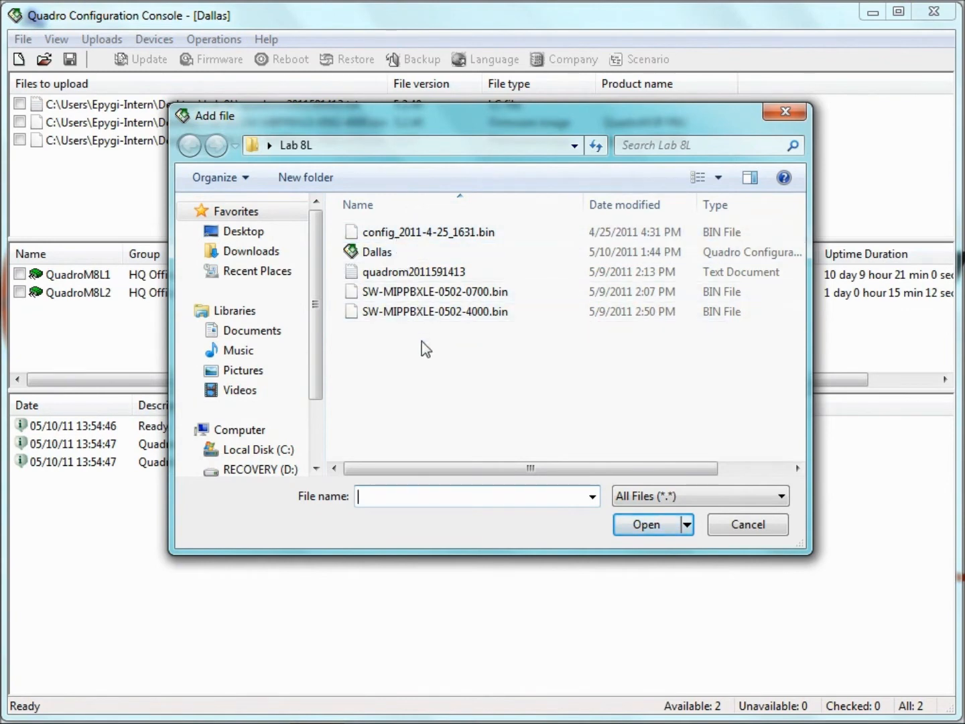
pyautogui.moveTo(571, 414)
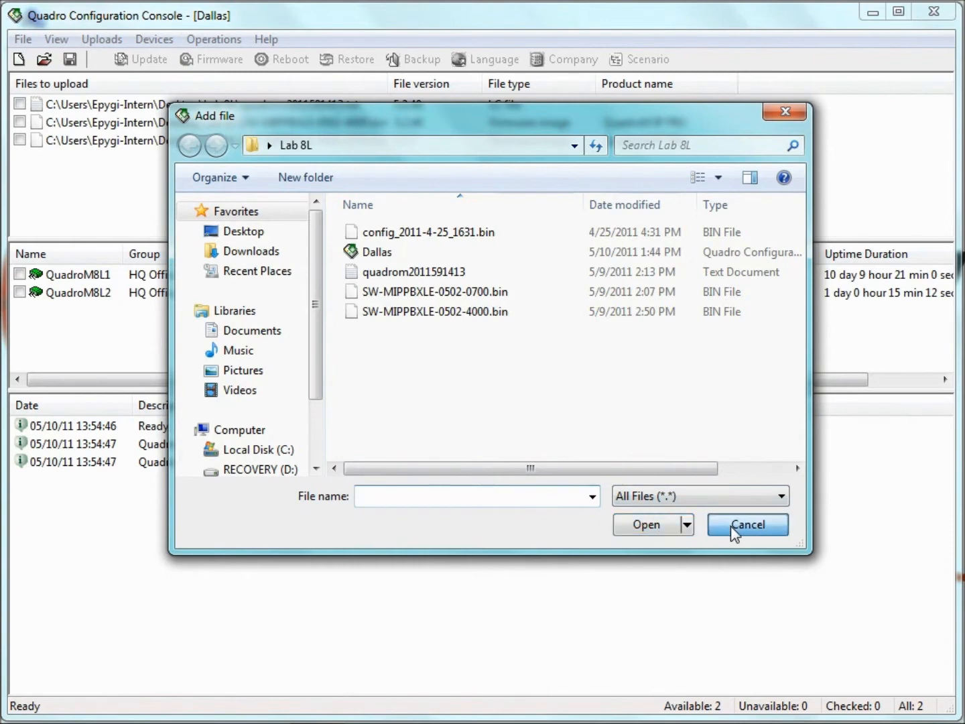
pyautogui.click(747, 524)
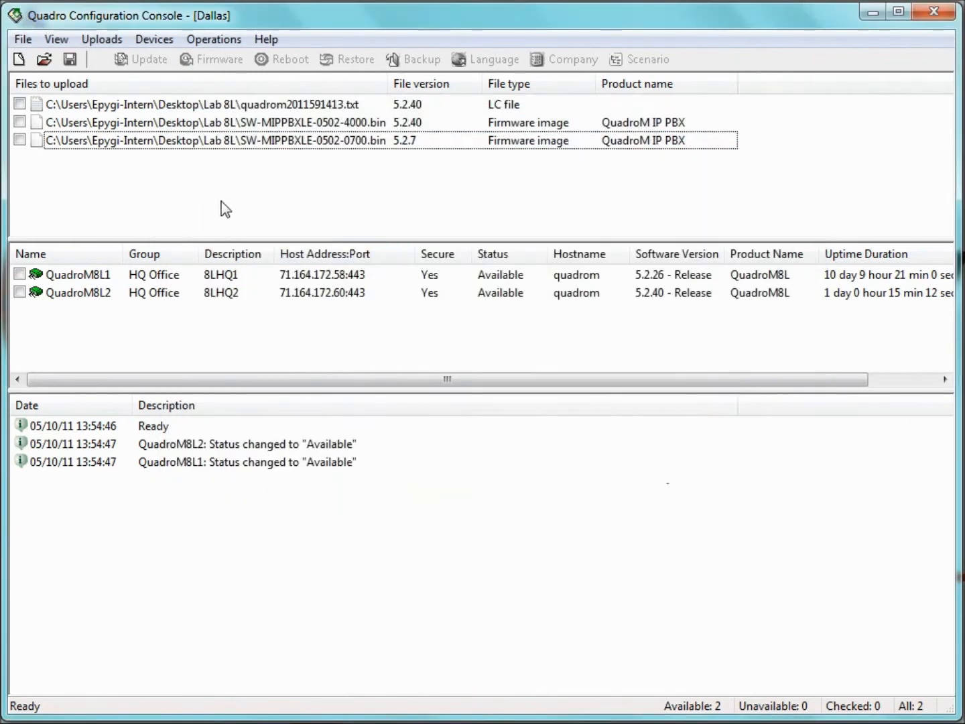
pyautogui.moveTo(142, 186)
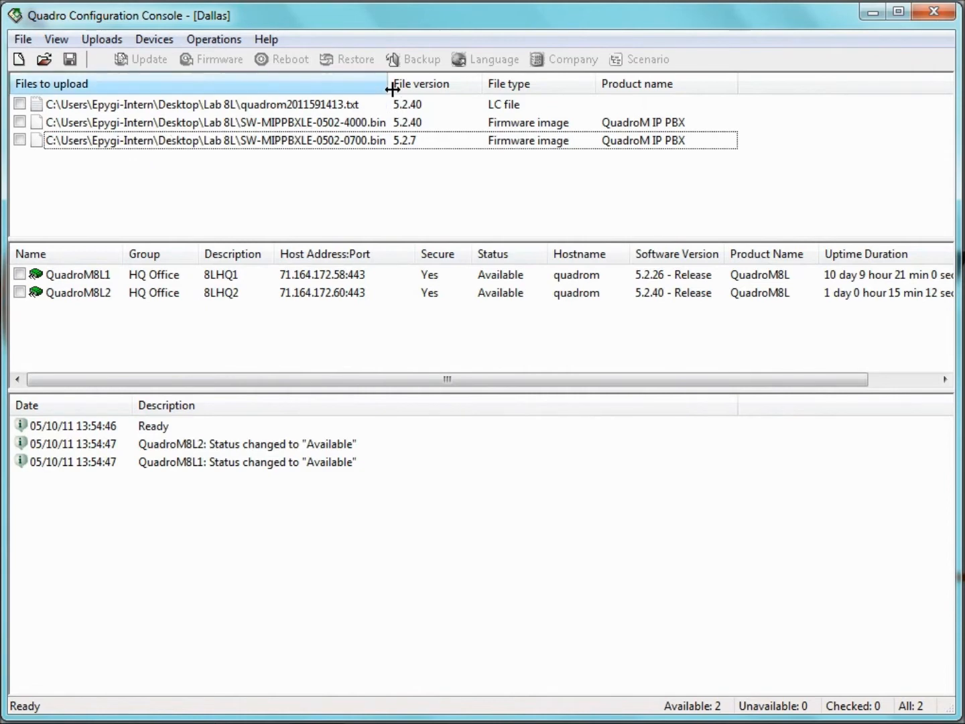
pyautogui.moveTo(391, 83); pyautogui.dragTo(421, 83)
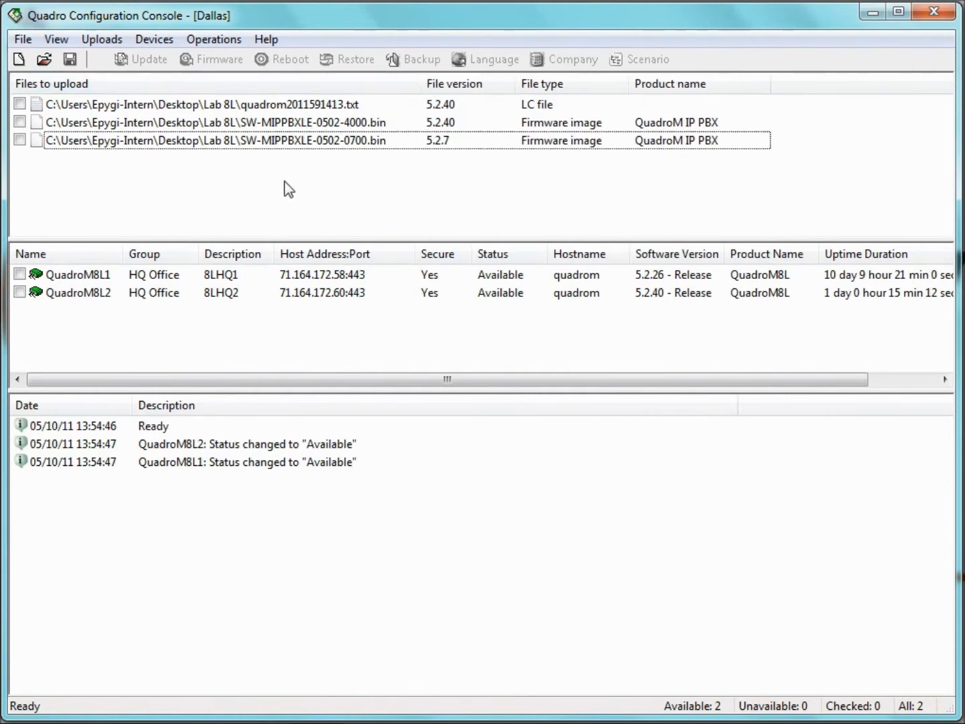
pyautogui.moveTo(239, 183)
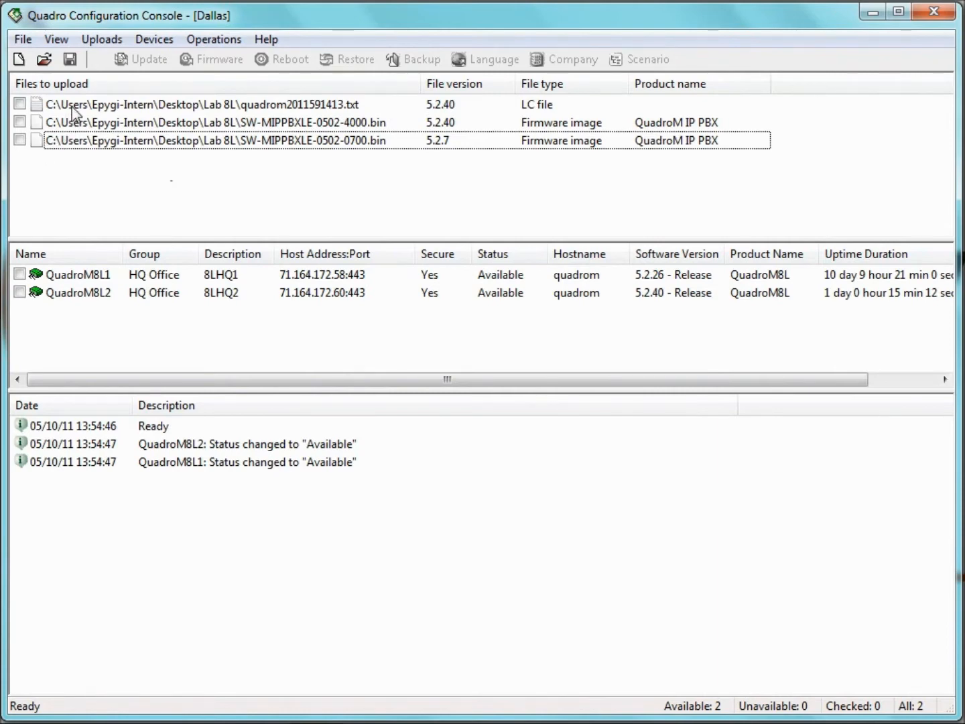
pyautogui.rightClick(201, 105)
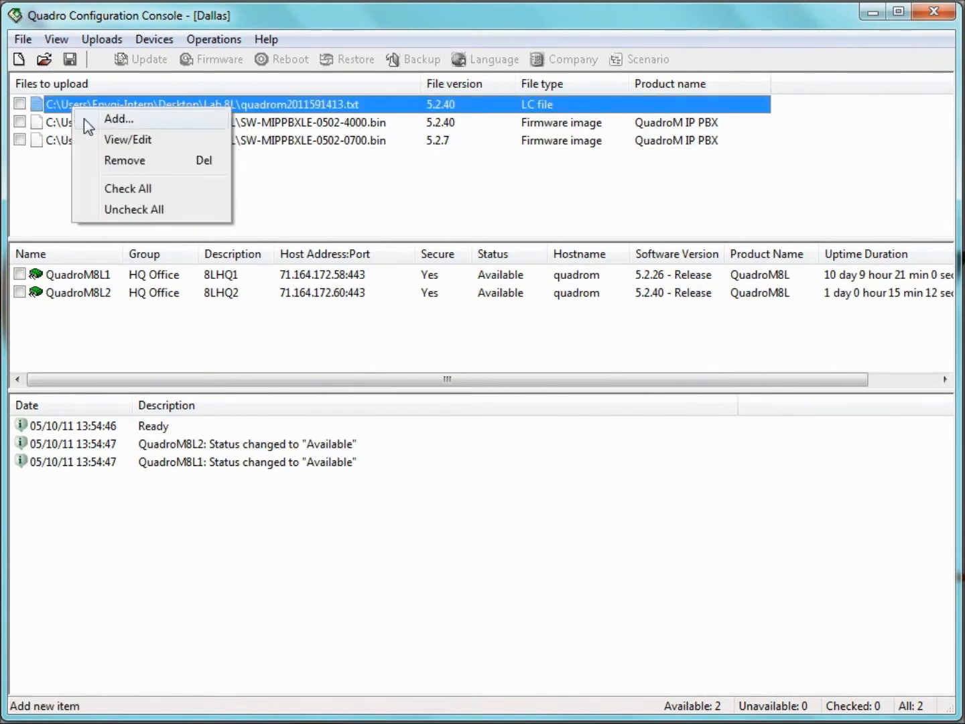
pyautogui.click(128, 139)
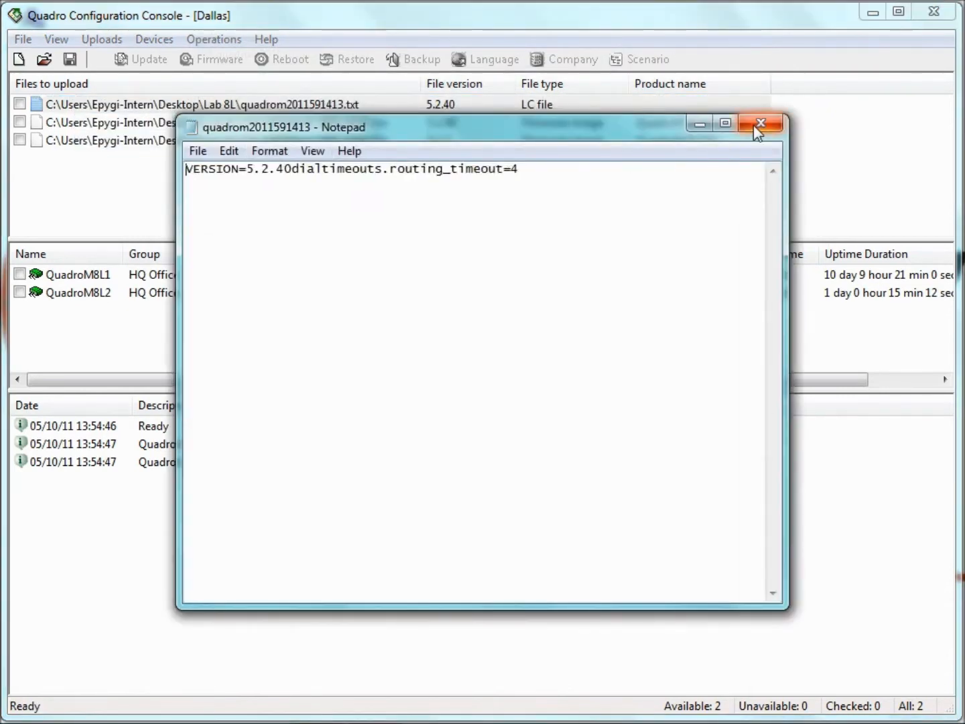
pyautogui.click(760, 123)
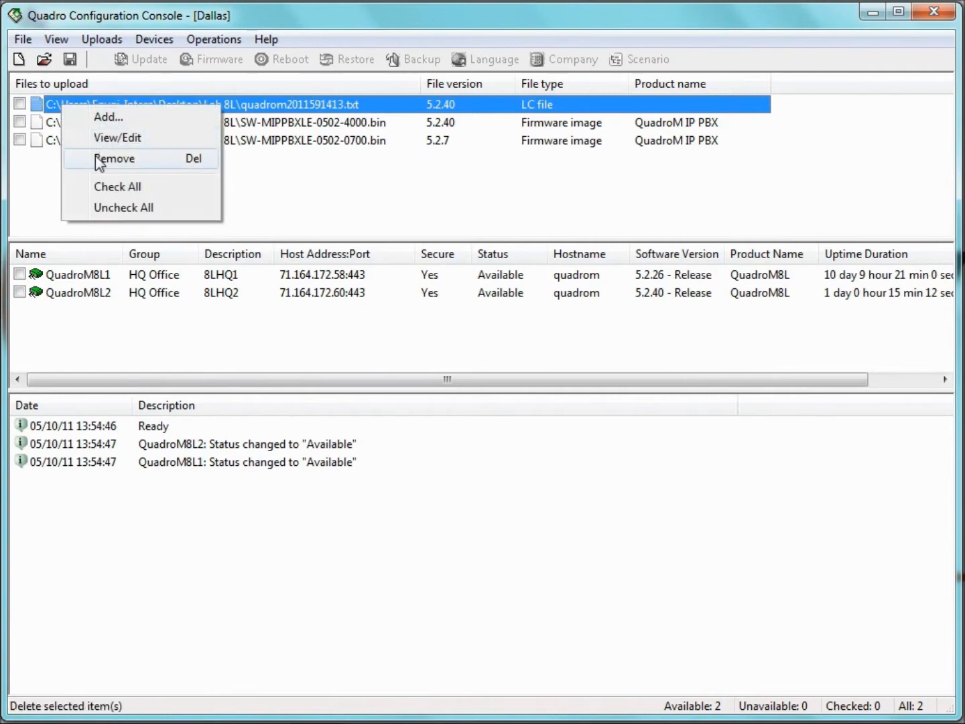
# Remove the quadrom2011591413.txt LC file from the upload list and confirm, leaving two firmware images.
pyautogui.click(114, 158)
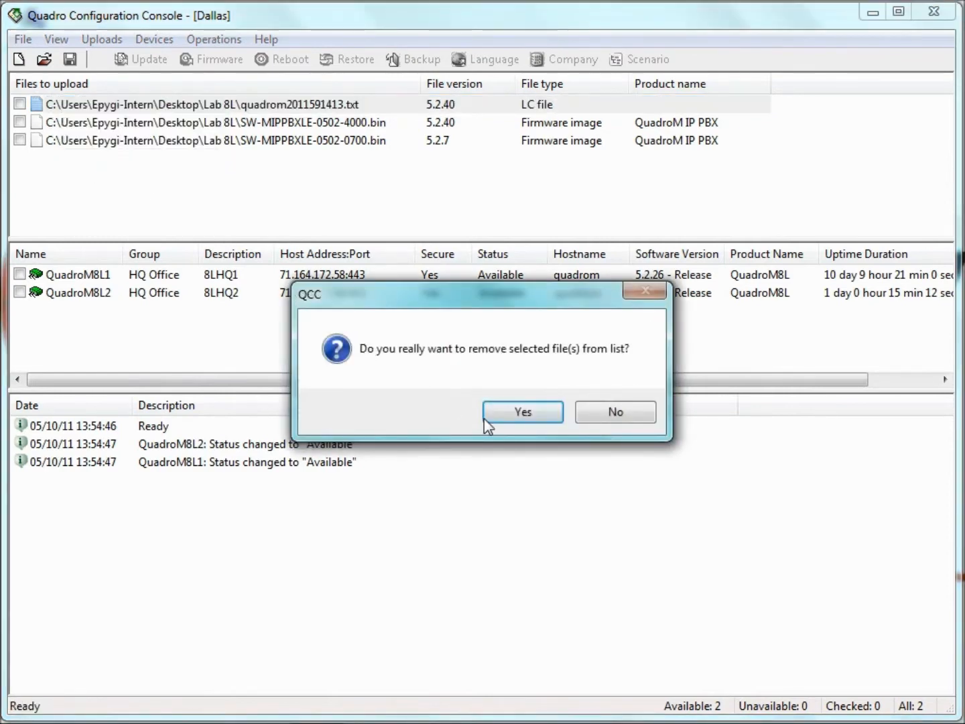
pyautogui.click(523, 412)
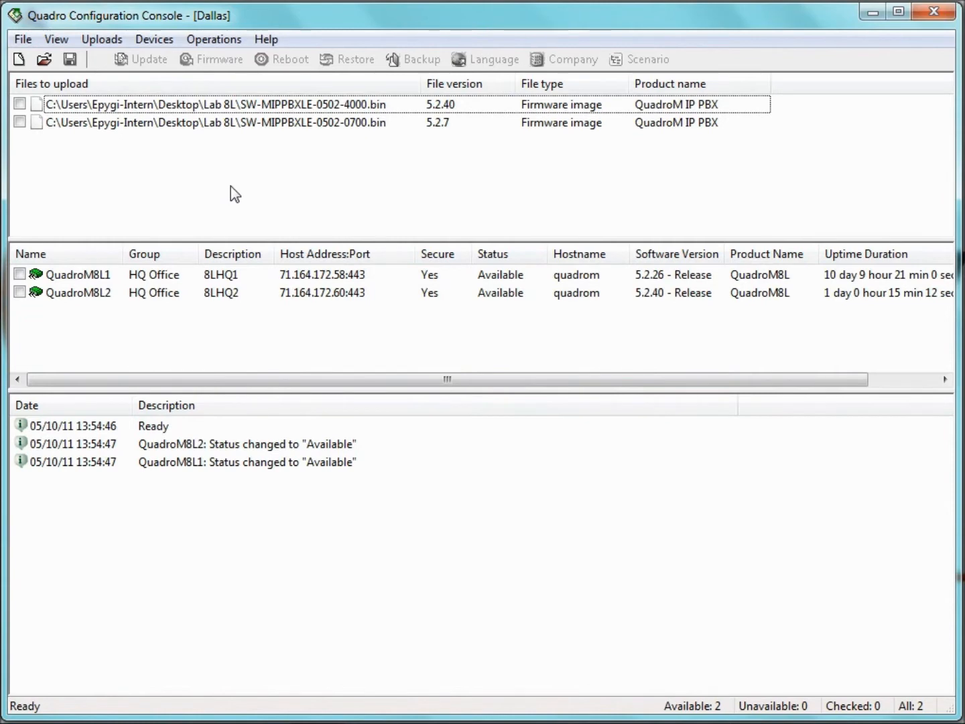
pyautogui.moveTo(177, 181)
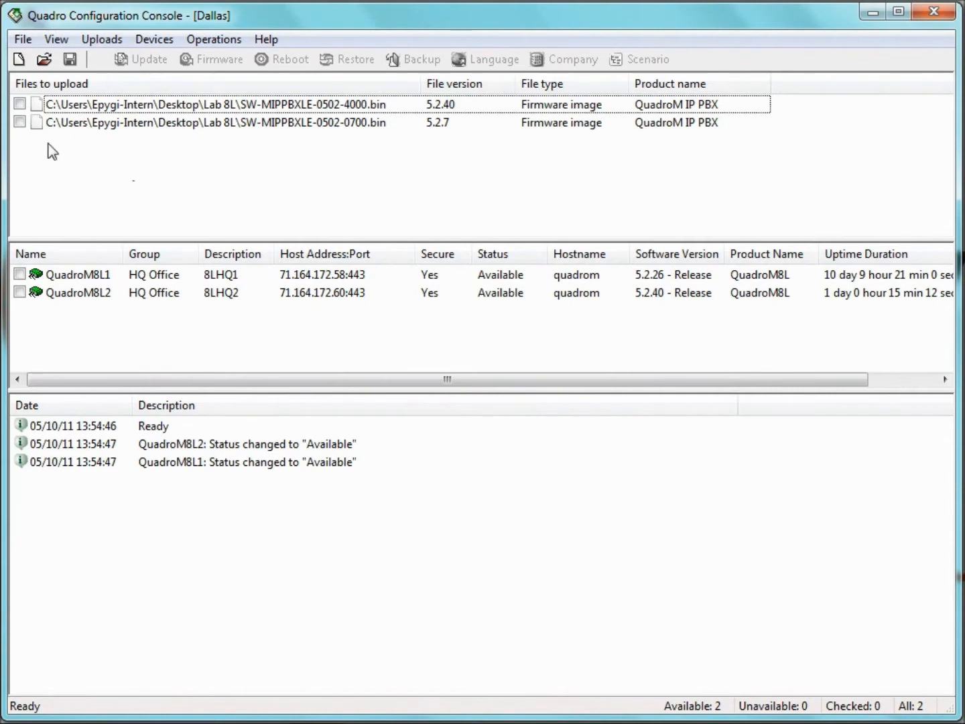
pyautogui.rightClick(54, 150)
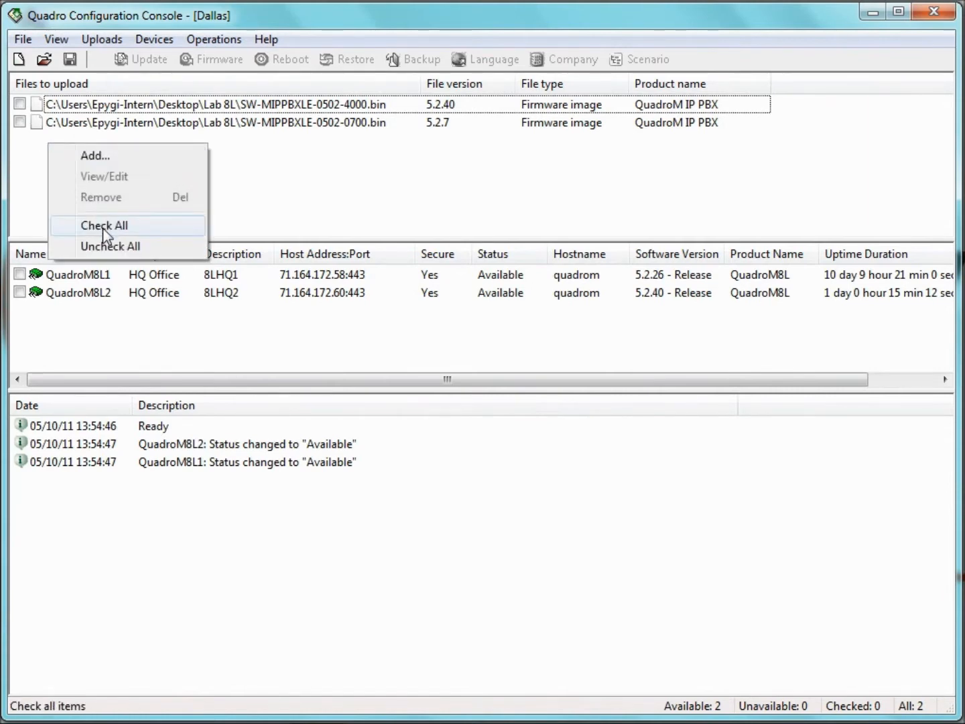
pyautogui.click(105, 226)
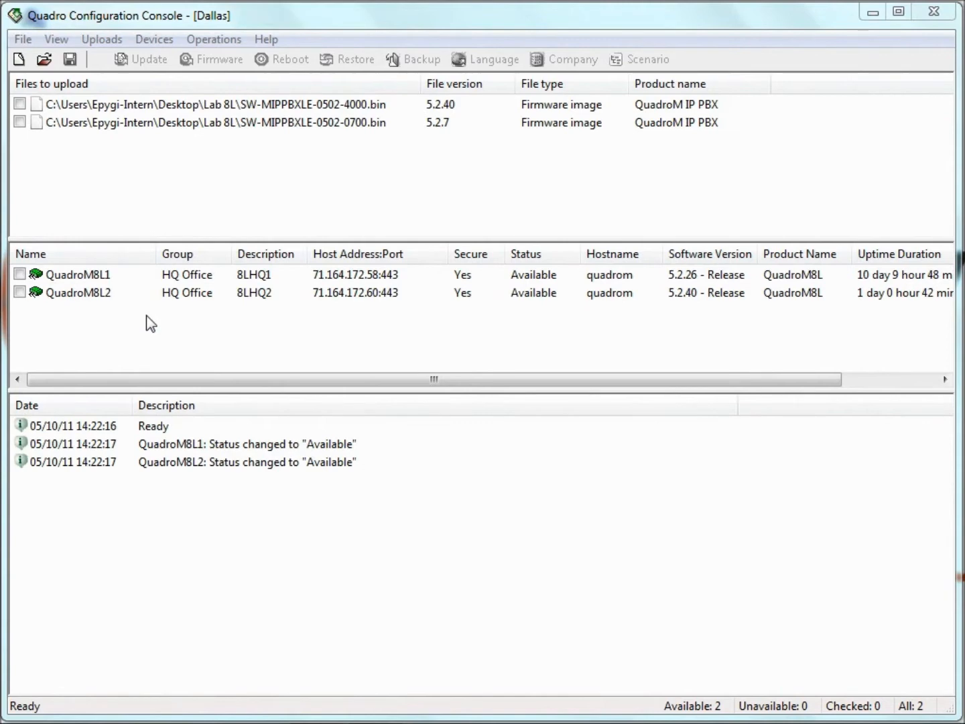
# Bring up the device list actions and choose Add... to start a new device entry.
pyautogui.rightClick(150, 324)
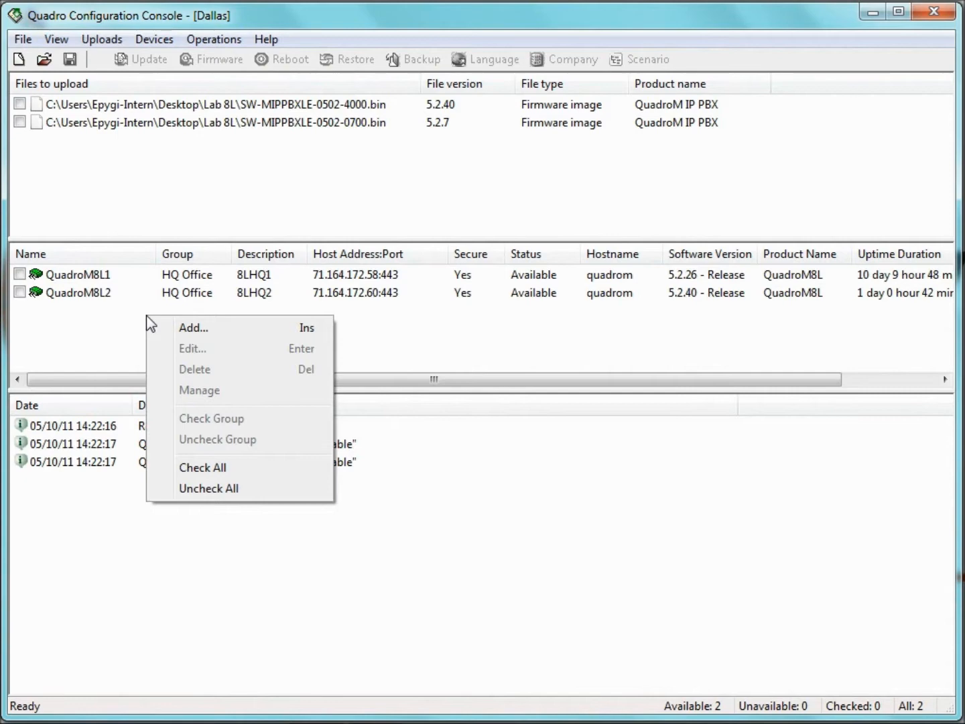
pyautogui.moveTo(201, 329)
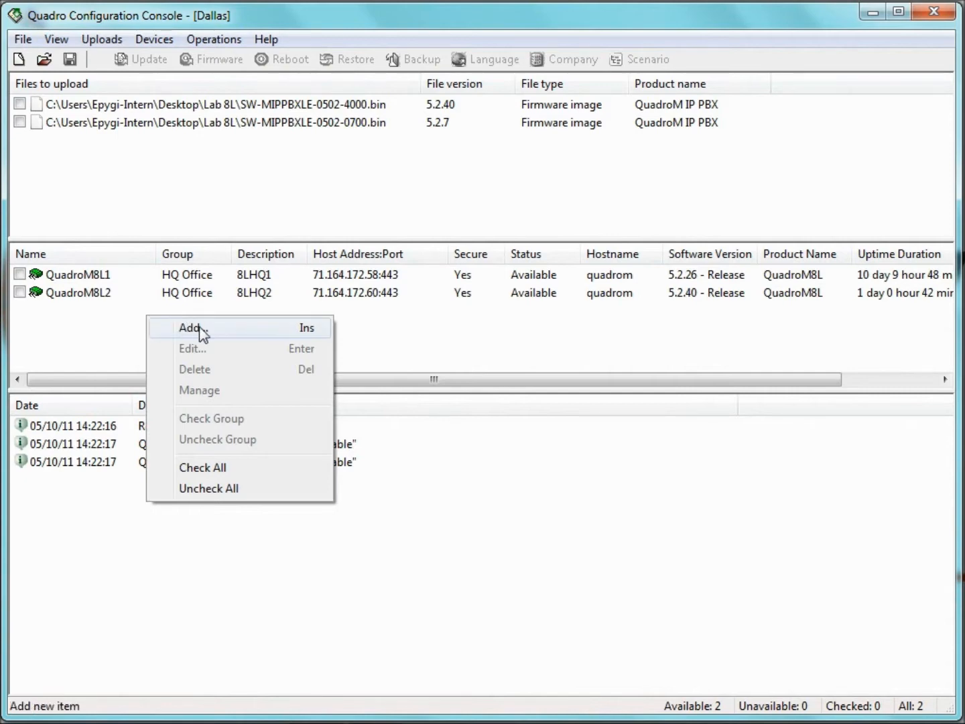
pyautogui.click(190, 327)
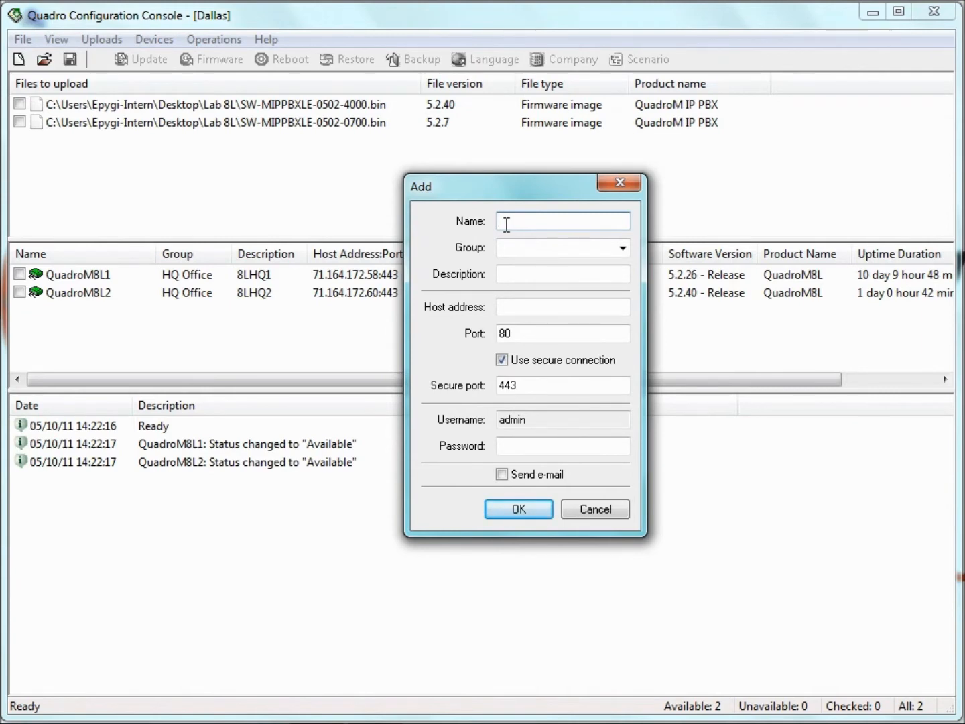
# Enter the name QuadroM26xiLondon and choose the Remote Office group for the new device.
pyautogui.write('QuadroM26xiLondon')
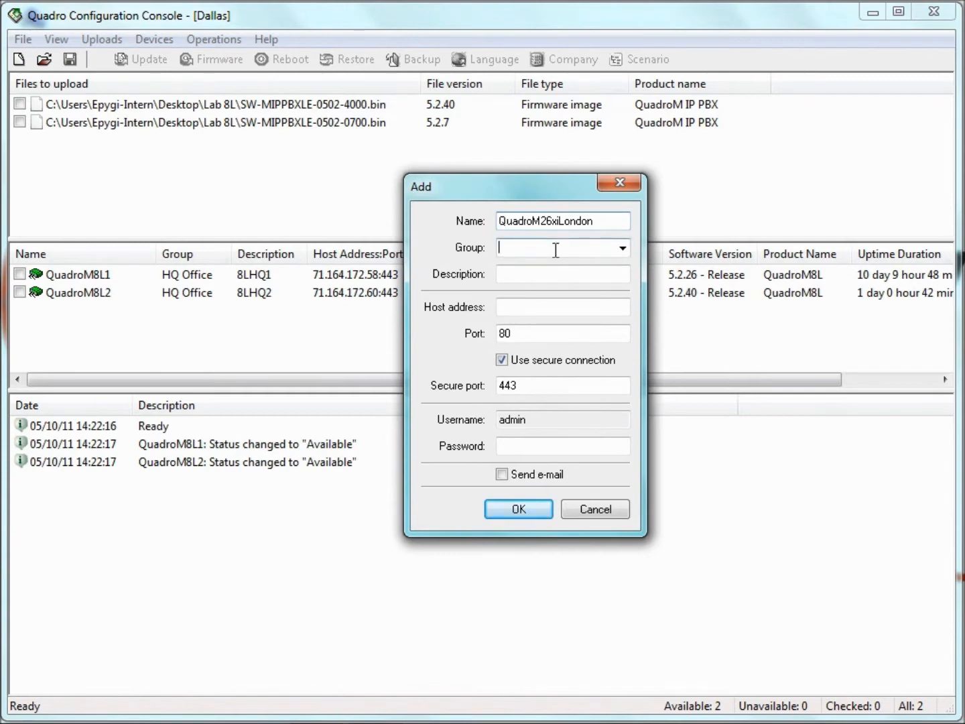
pyautogui.click(622, 248)
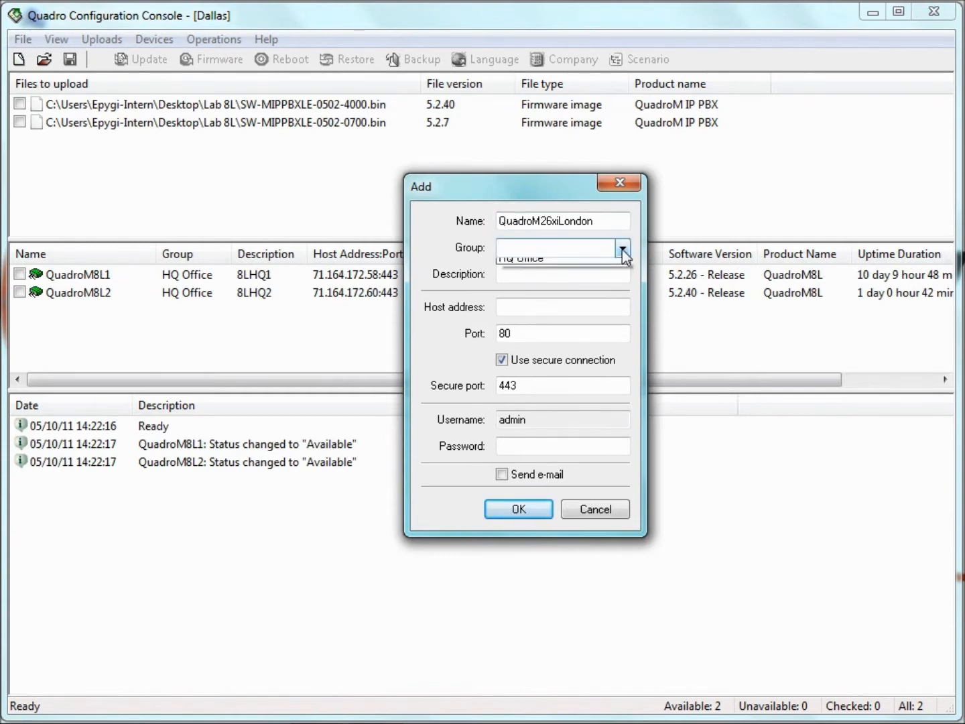
pyautogui.click(622, 248)
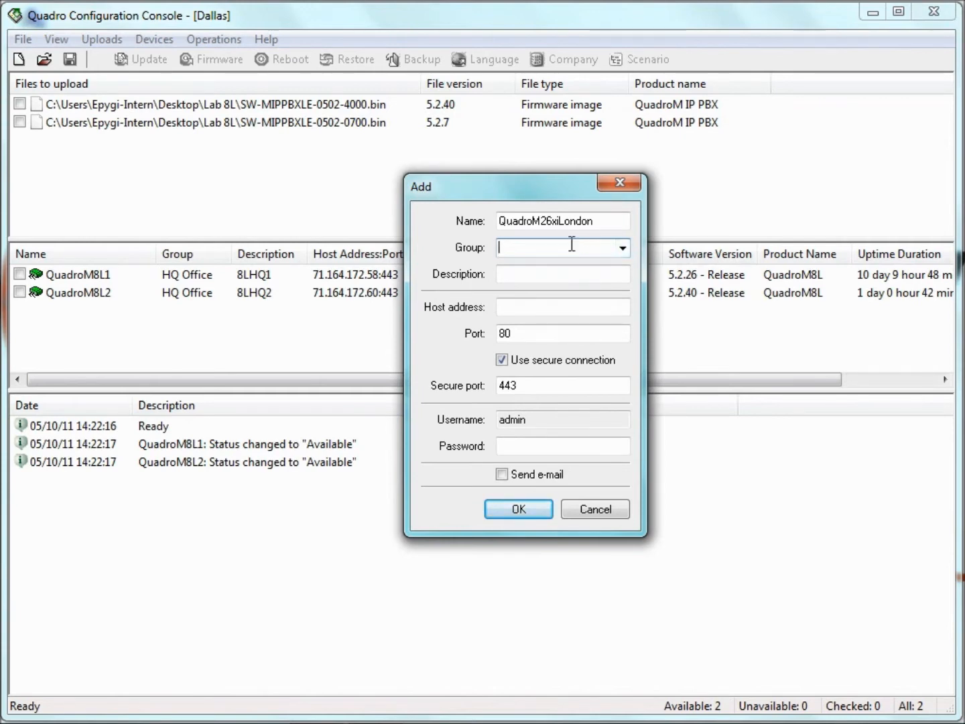
pyautogui.write('Remote Office')
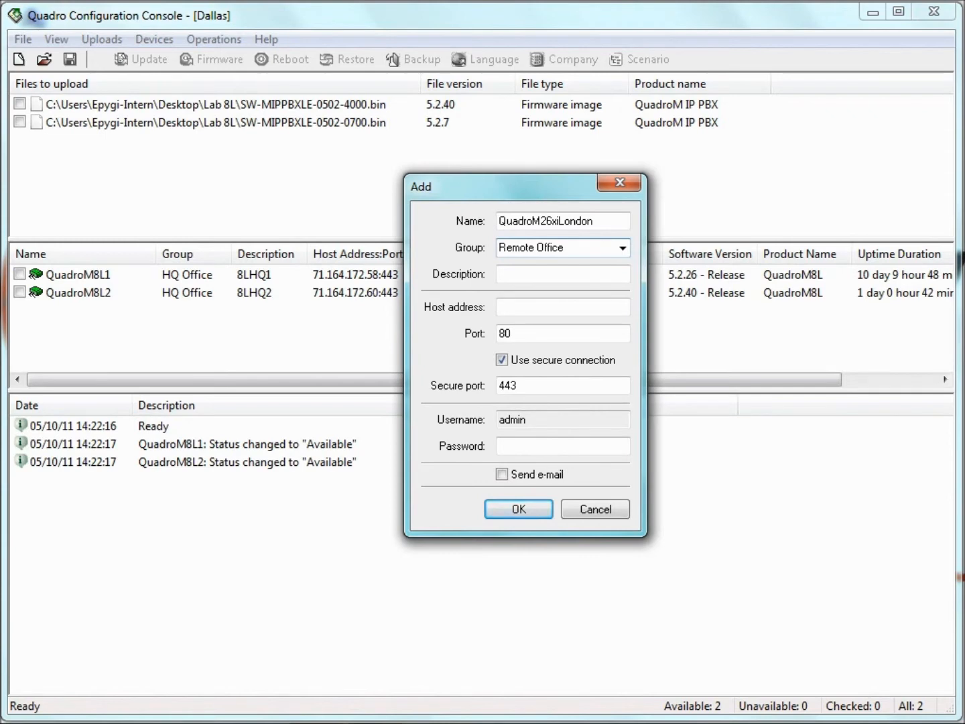
pyautogui.click(562, 274)
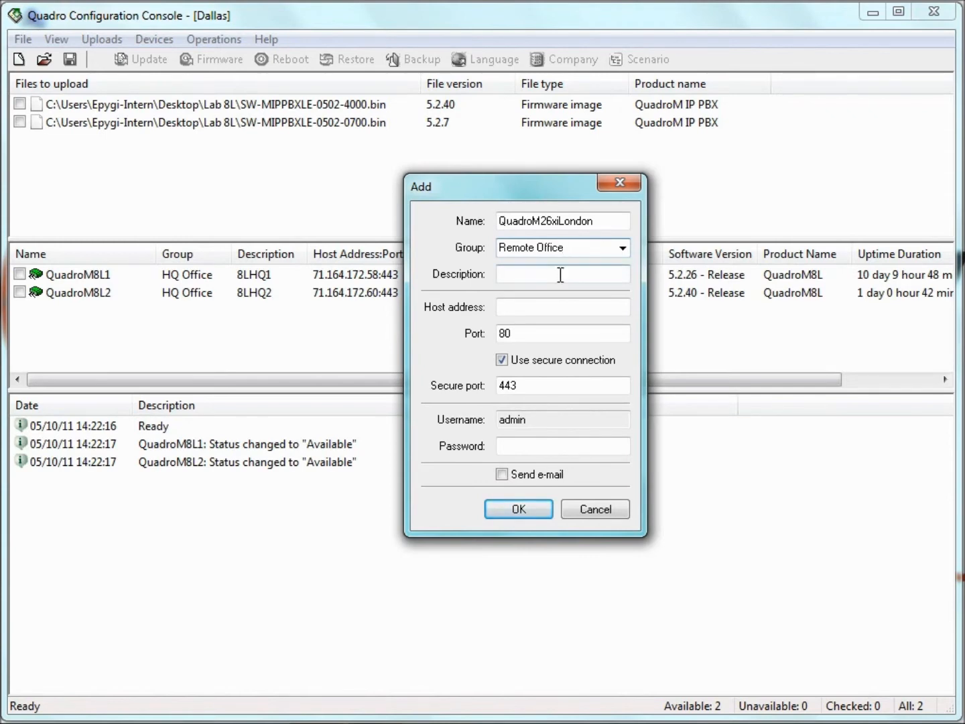
pyautogui.click(562, 274)
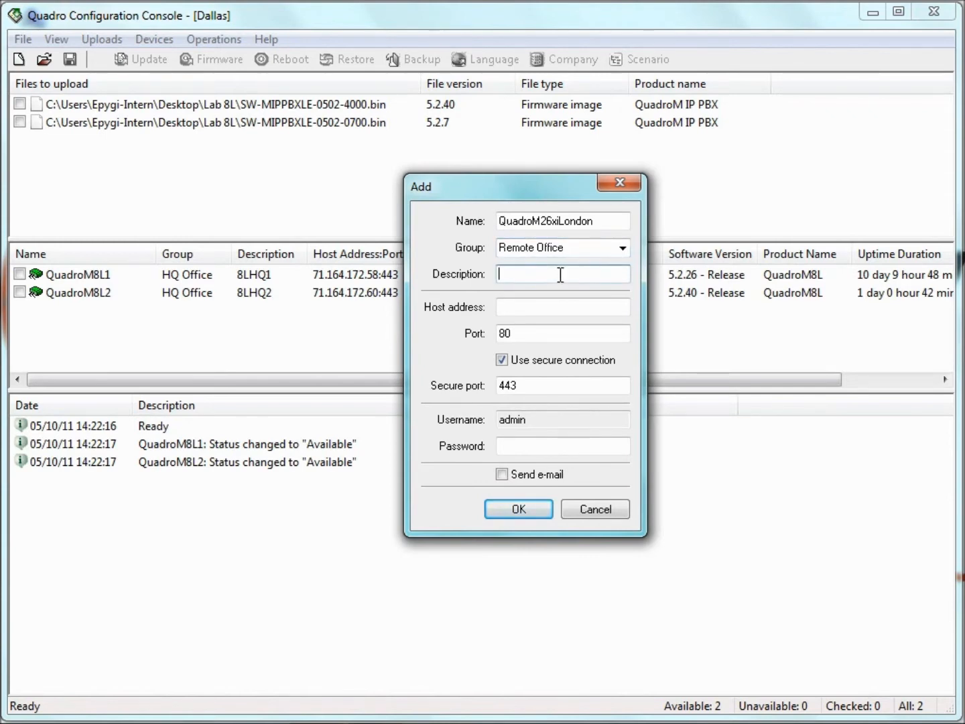
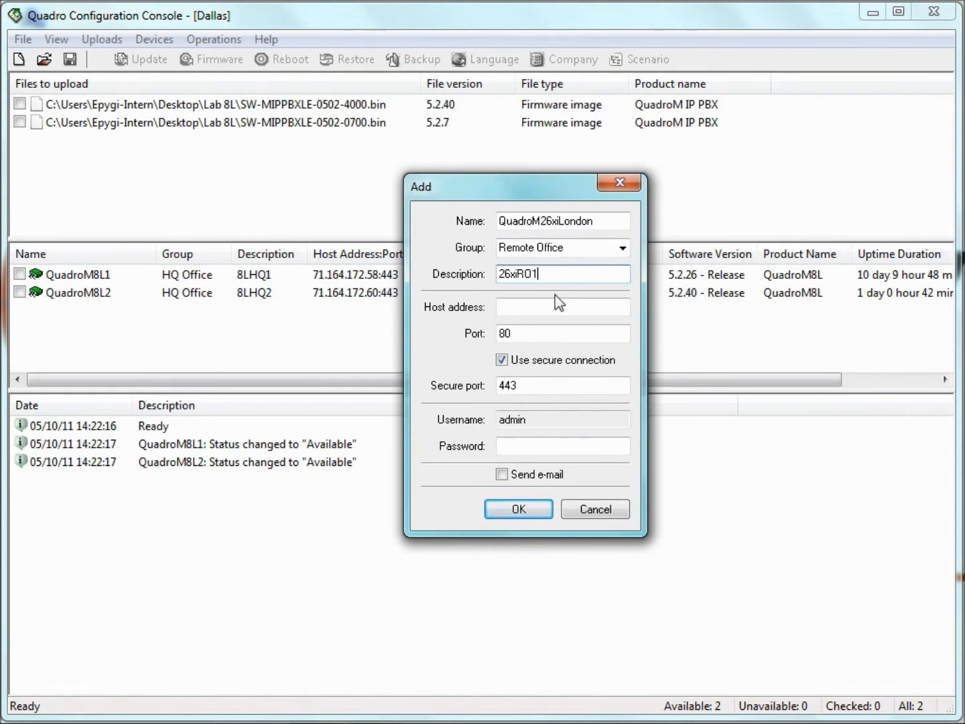
pyautogui.click(562, 307)
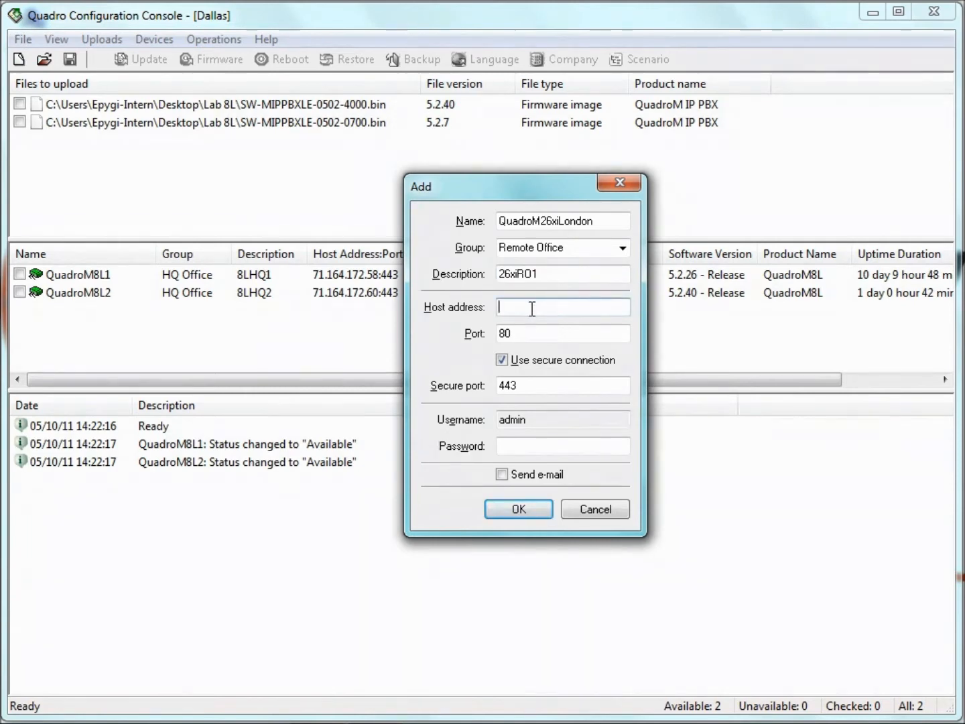
pyautogui.write('71.164.172.61')
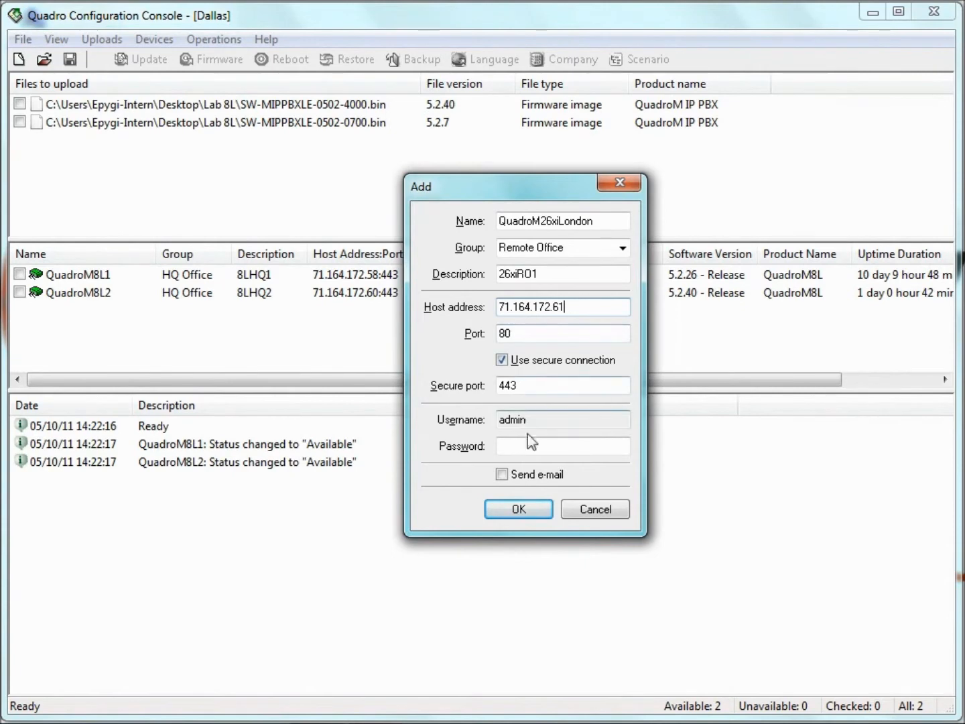
pyautogui.write('••')
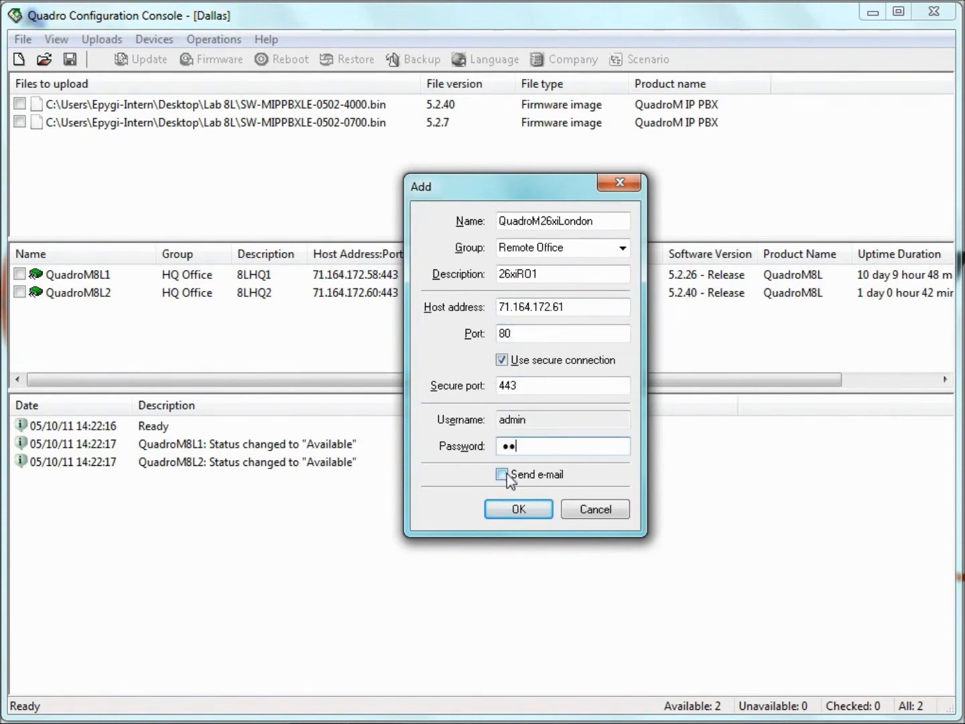
# Enable e-mail notifications, add the London device to the list, then reopen its settings for editing.
pyautogui.click(502, 475)
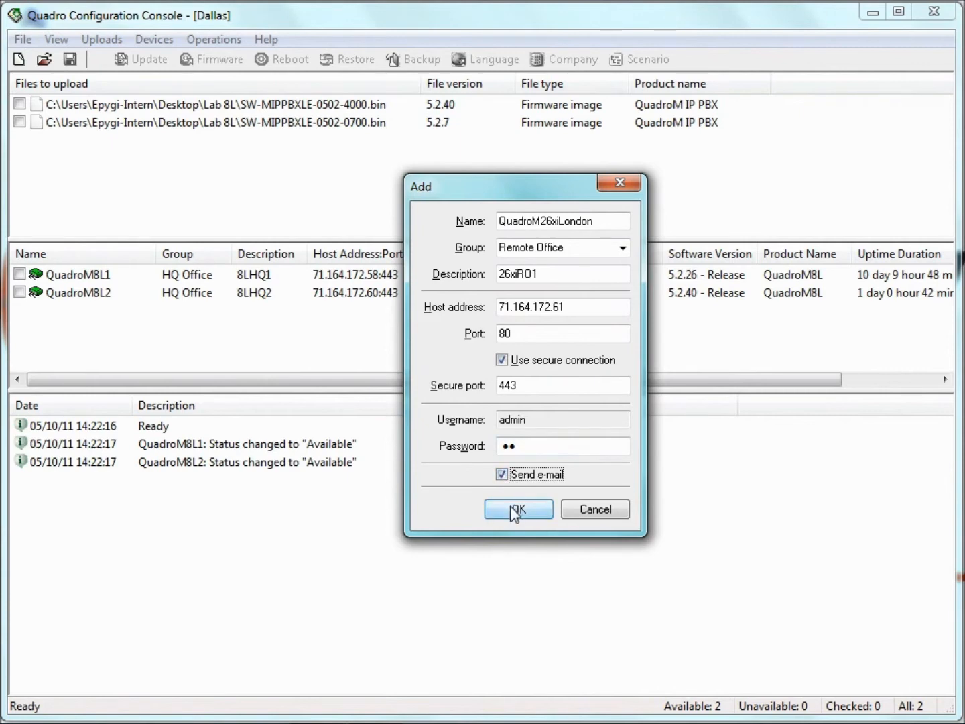
pyautogui.click(518, 508)
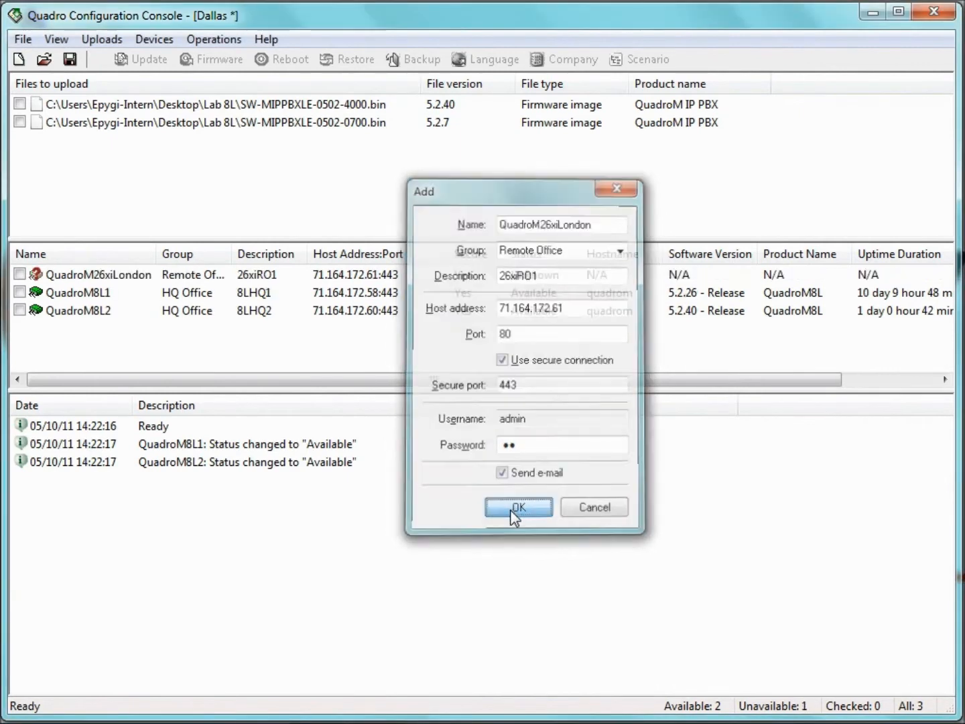
pyautogui.click(517, 507)
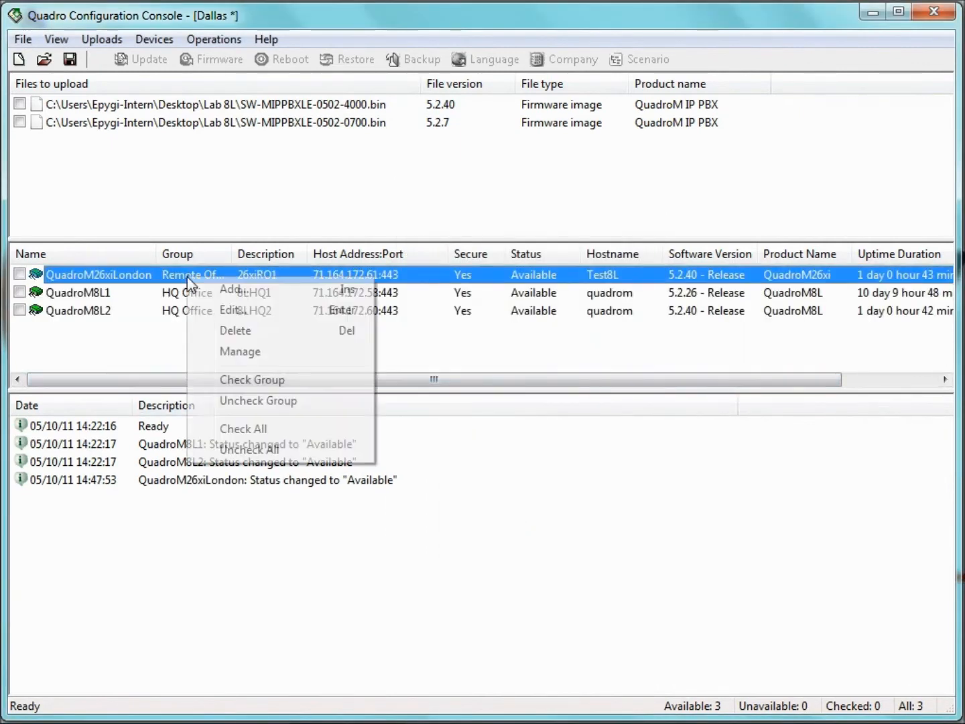
pyautogui.click(230, 310)
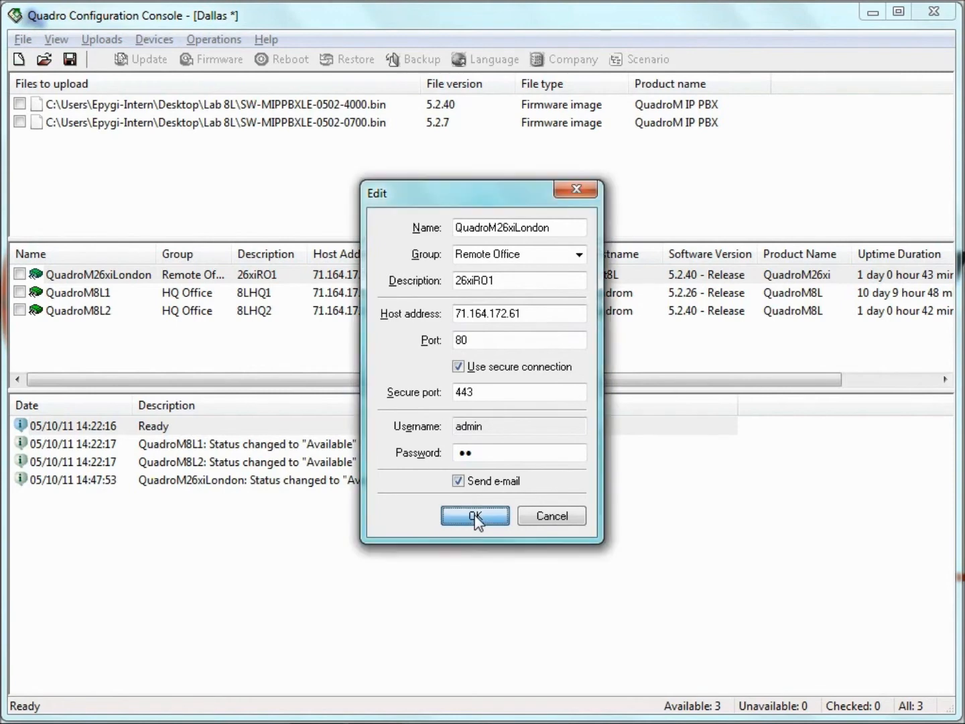
# Close the QuadroM26xiLondon edit form with its settings unchanged.
pyautogui.click(474, 515)
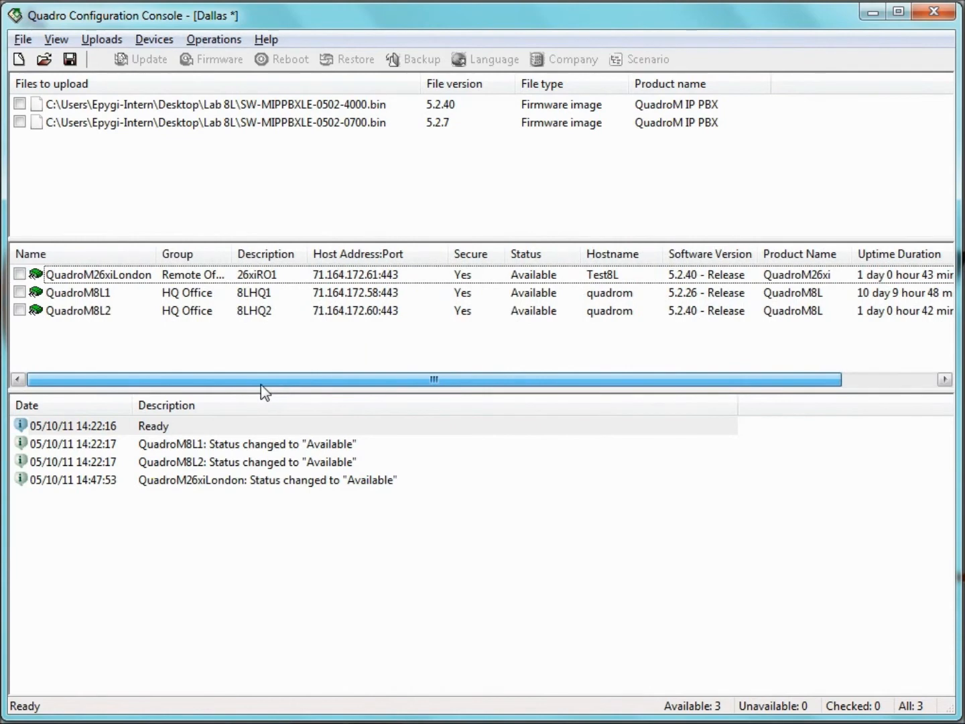
pyautogui.moveTo(238, 351)
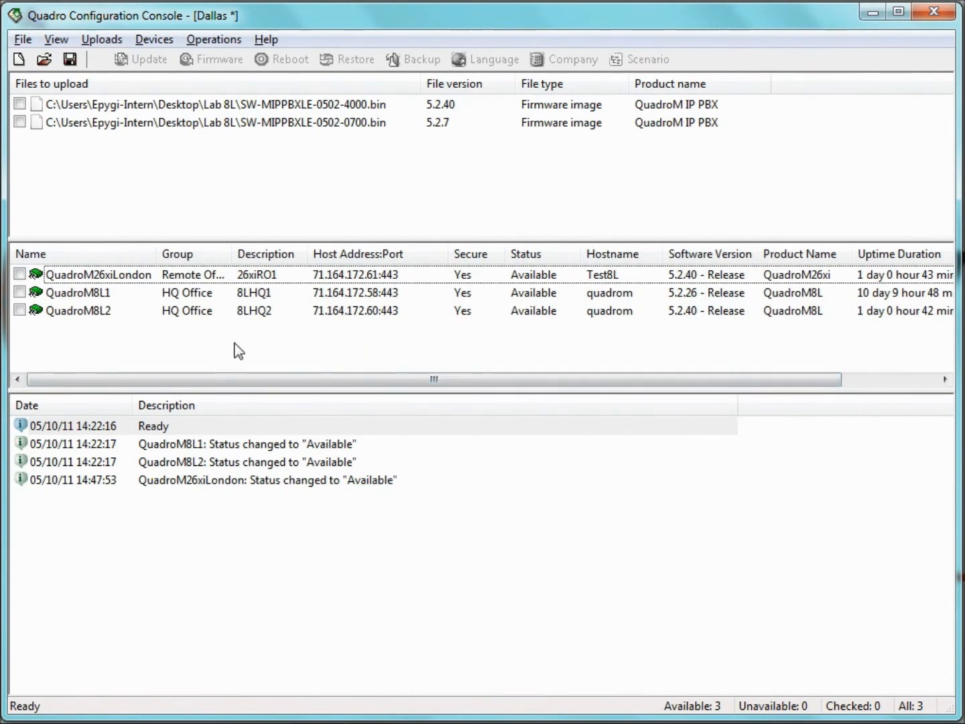
pyautogui.moveTo(259, 293)
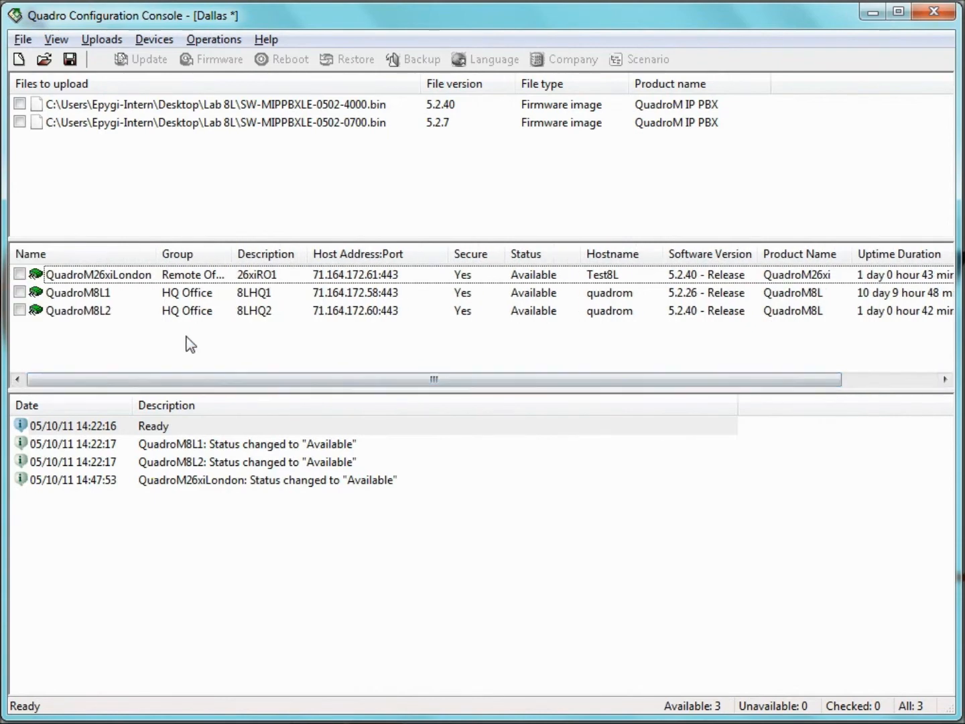
# Review the Edit and Delete actions available for the QuadroM26xiLondon device row.
pyautogui.rightClick(100, 274)
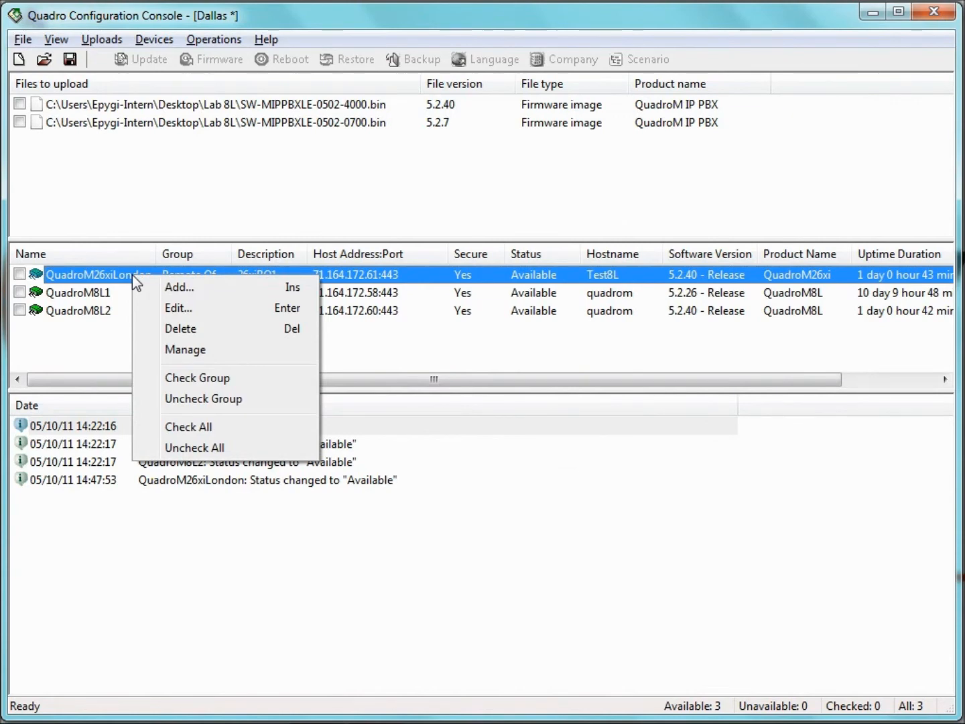
pyautogui.moveTo(177, 308)
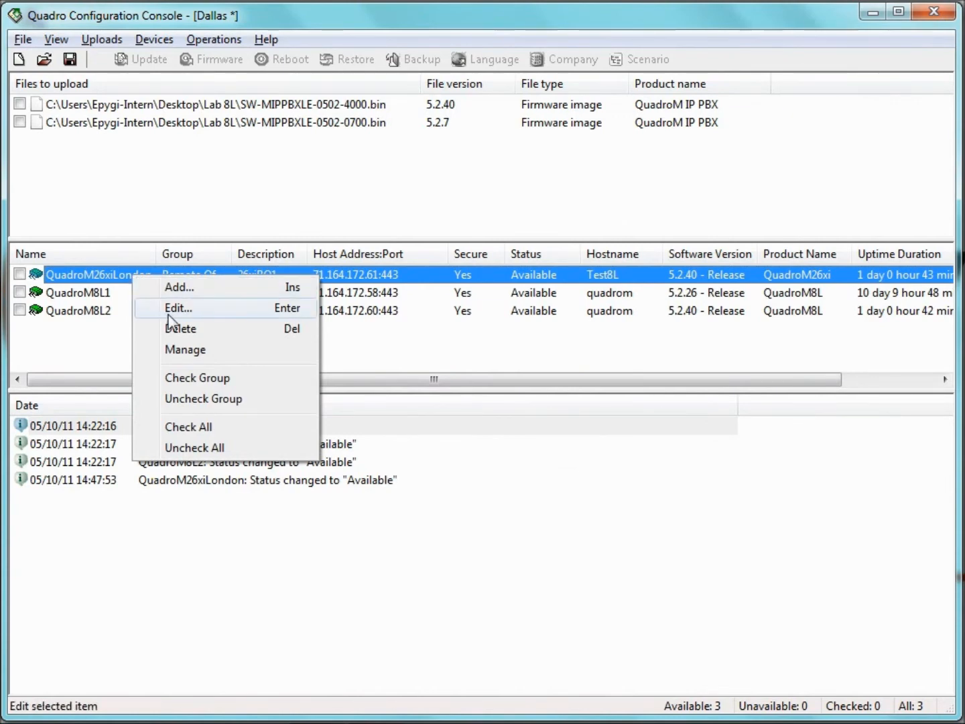
pyautogui.moveTo(180, 328)
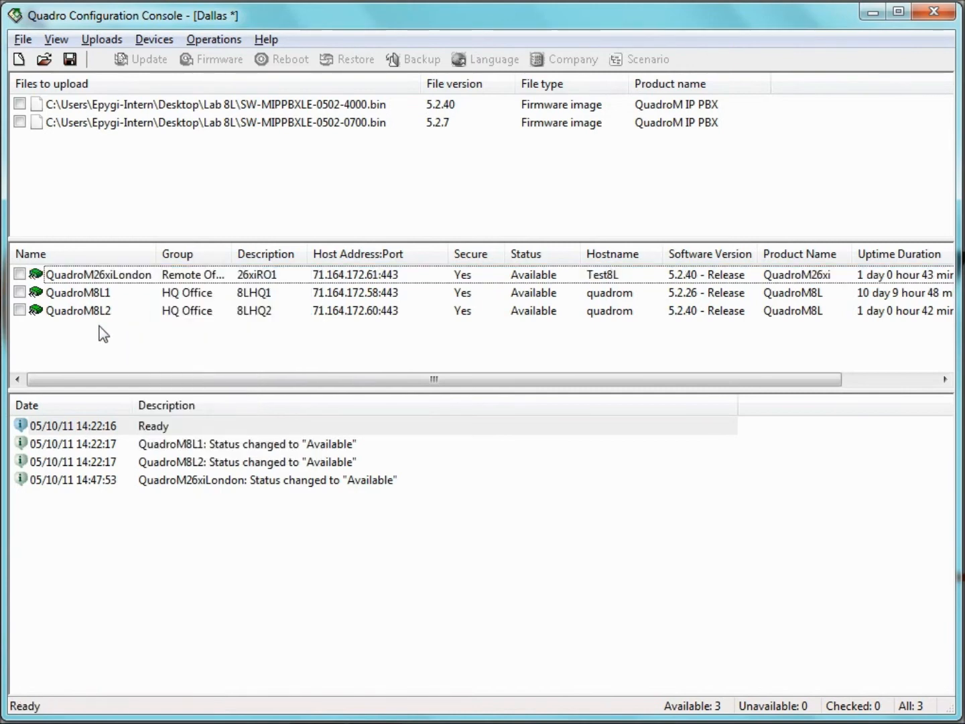
pyautogui.rightClick(101, 275)
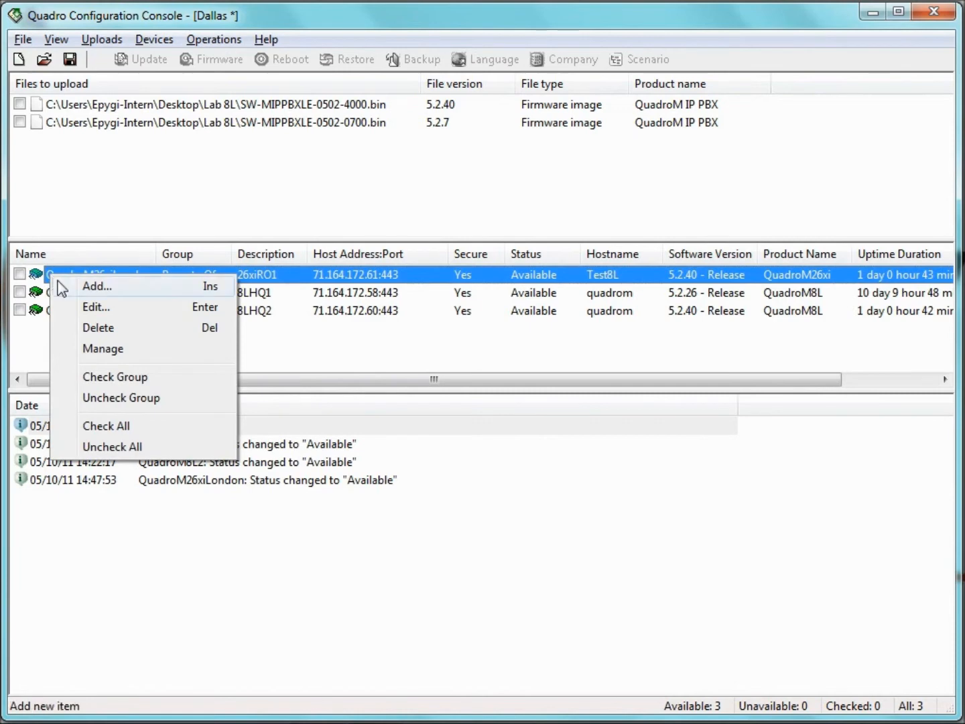
pyautogui.moveTo(100, 327)
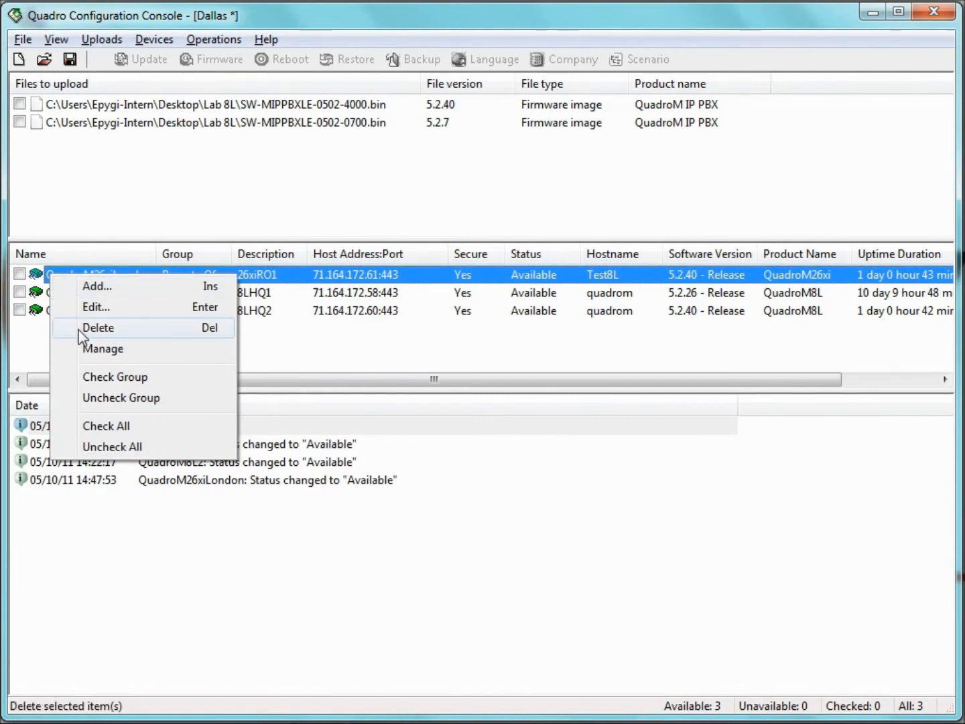
pyautogui.moveTo(99, 352)
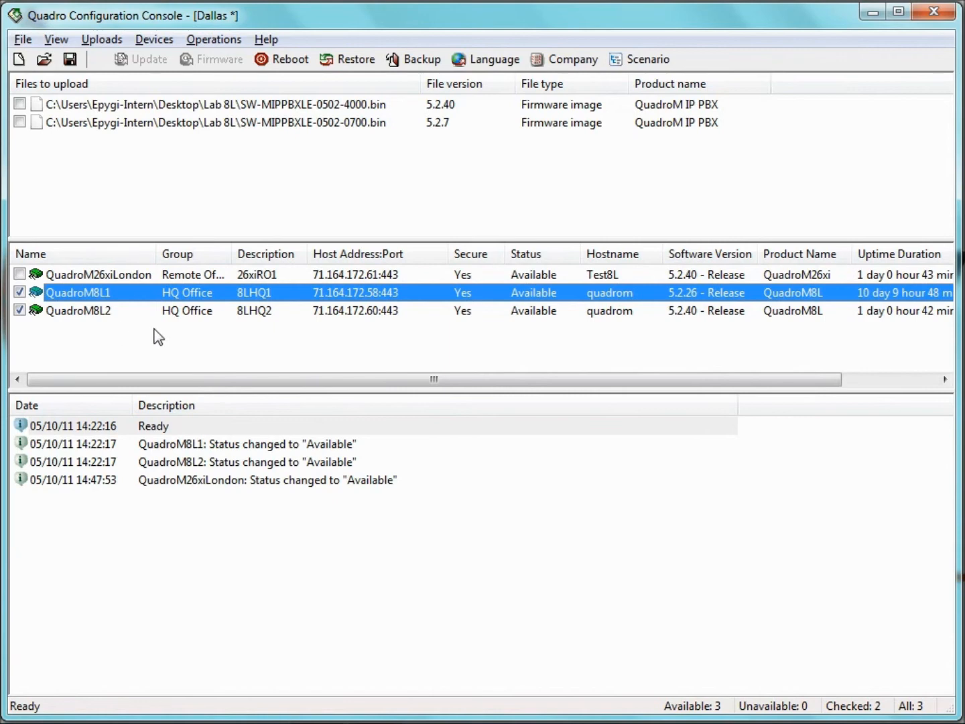
# Uncheck the HQ Office group via QuadroM8L1, then use Check All to check all three devices.
pyautogui.rightClick(79, 292)
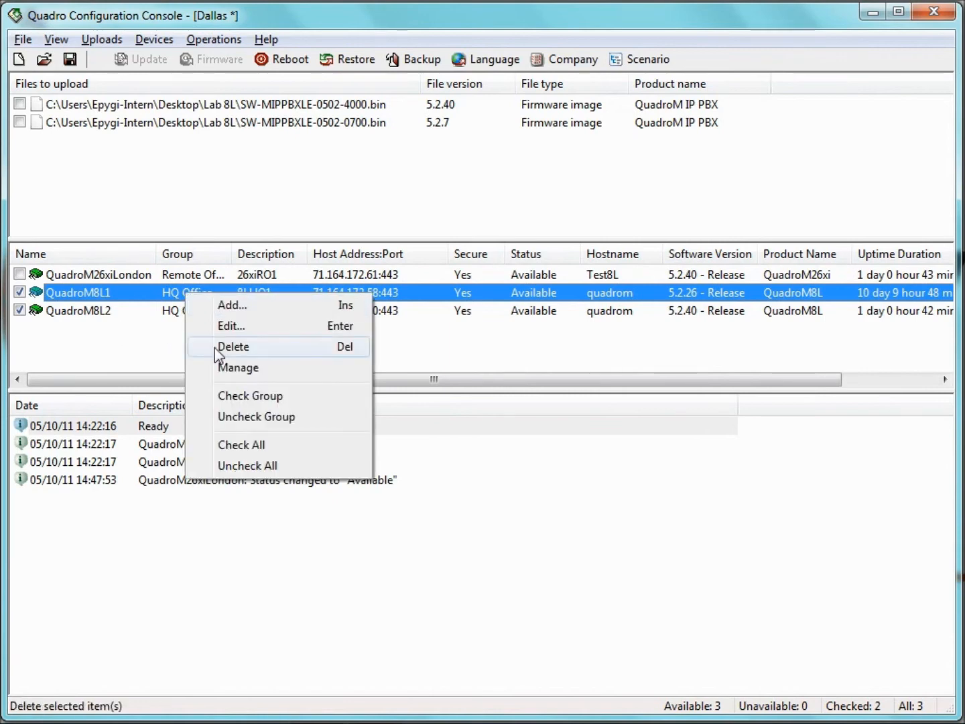
pyautogui.moveTo(231, 423)
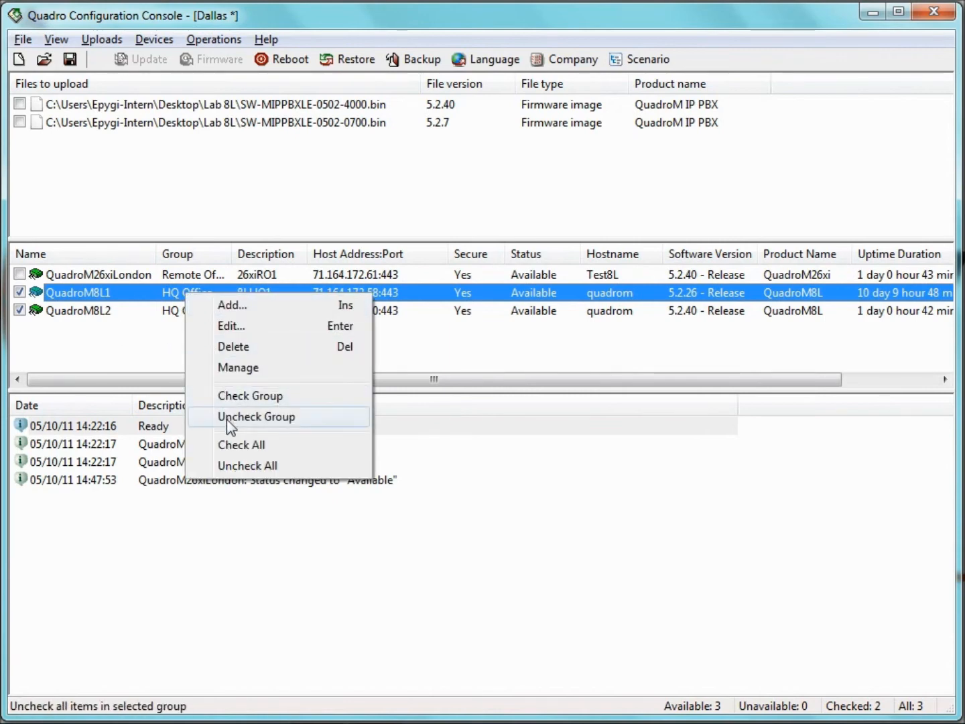
pyautogui.click(256, 416)
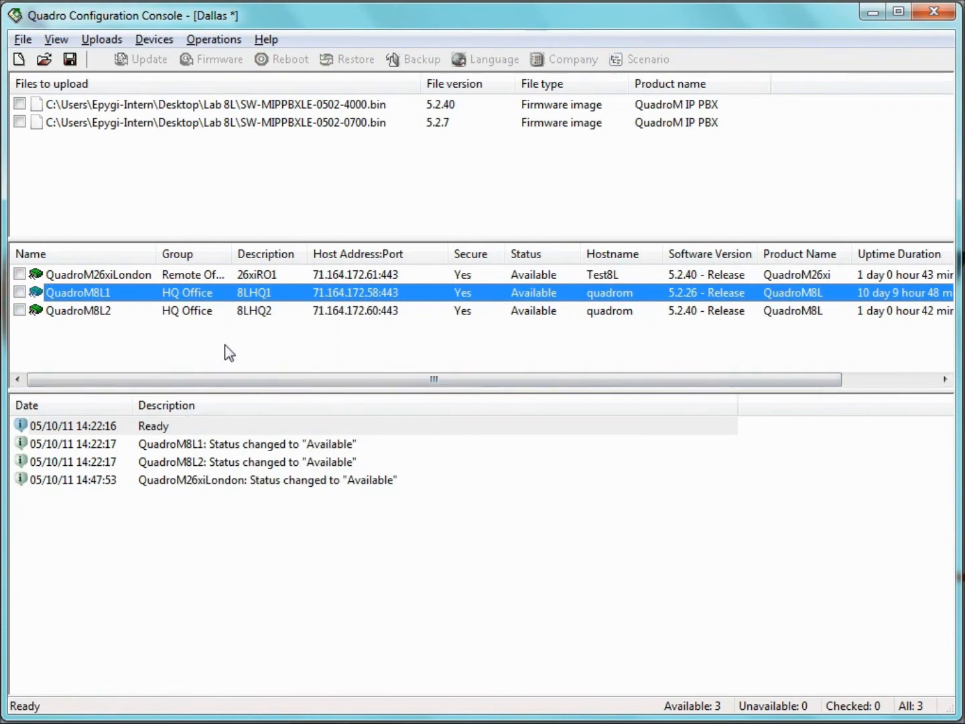
pyautogui.click(78, 293)
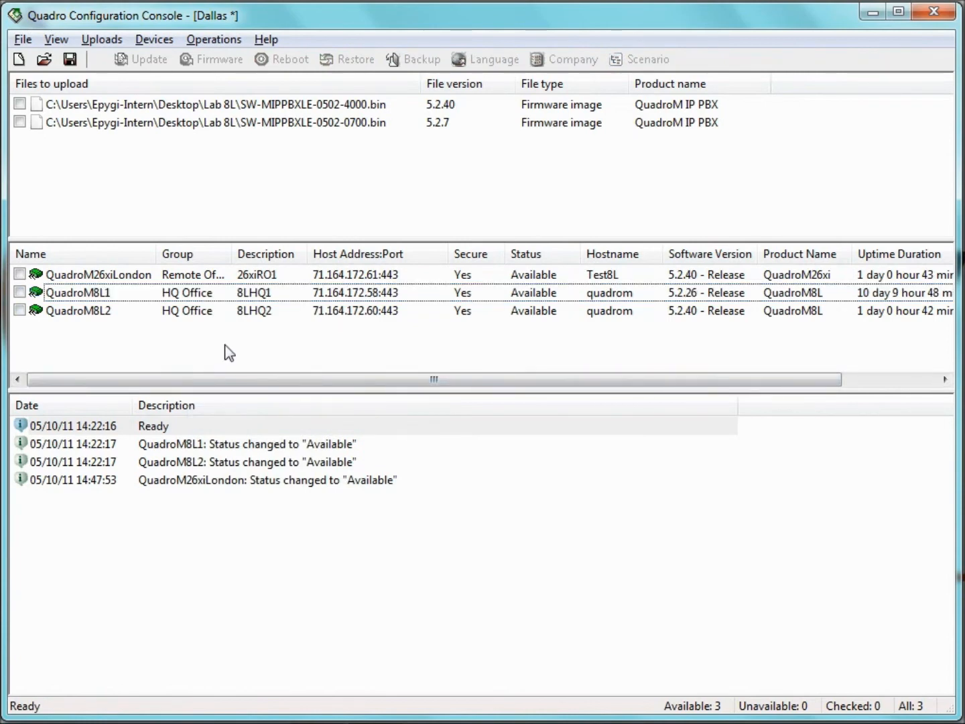
pyautogui.rightClick(228, 351)
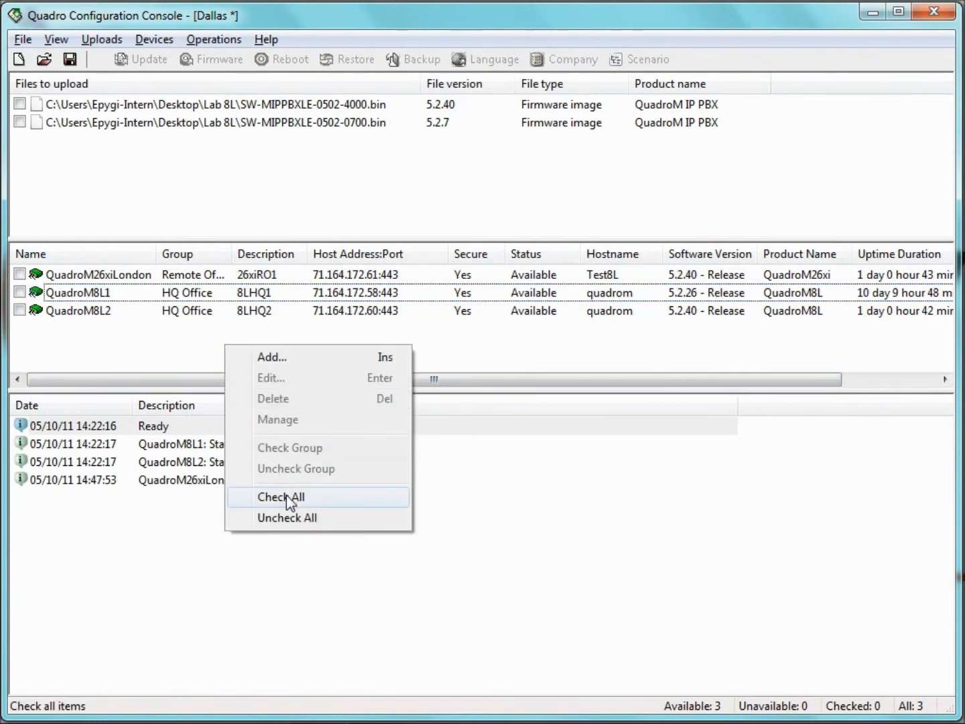
pyautogui.click(281, 496)
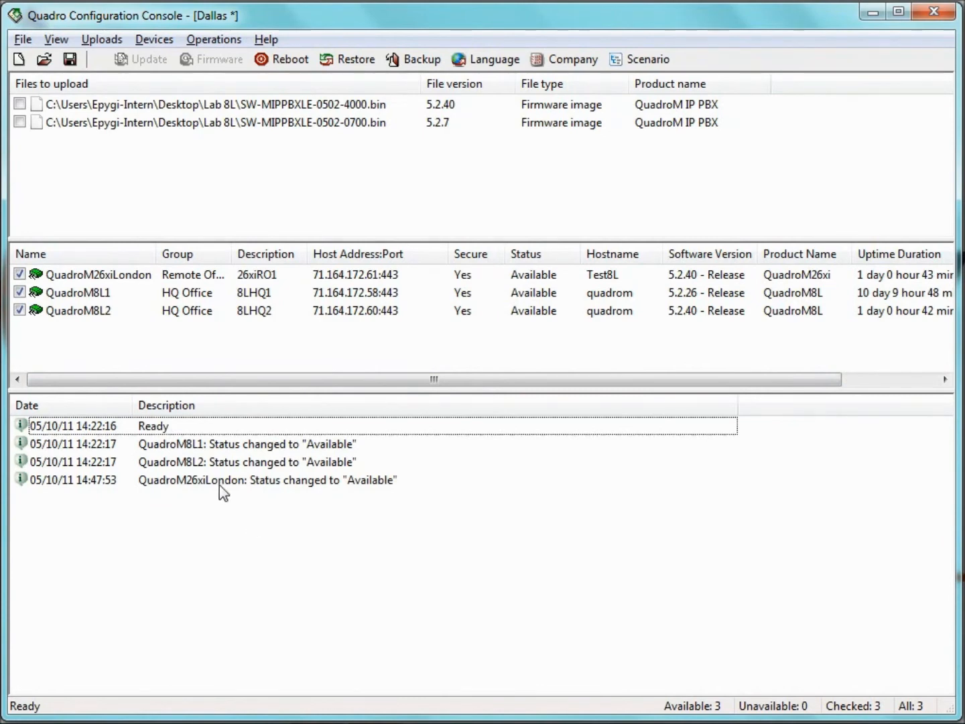
pyautogui.moveTo(225, 520)
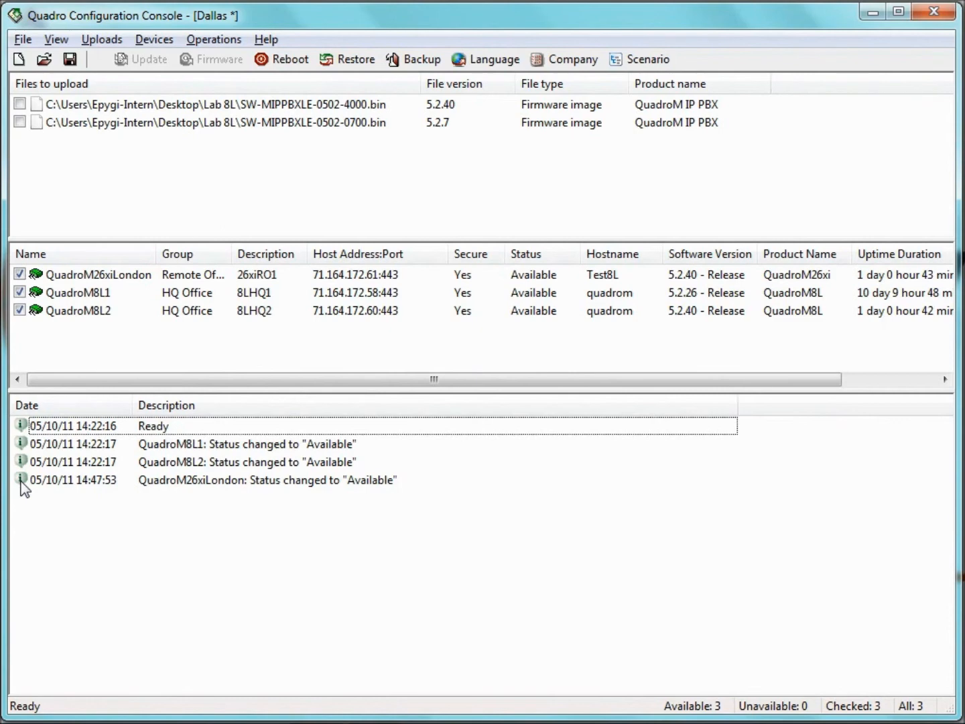
pyautogui.rightClick(67, 499)
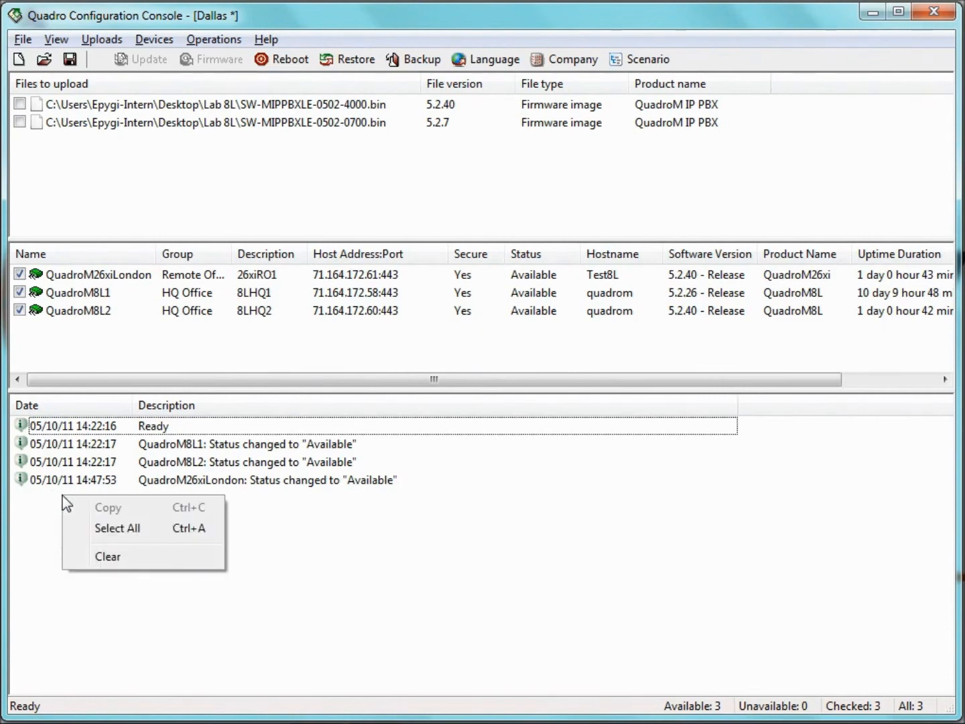
pyautogui.moveTo(85, 496)
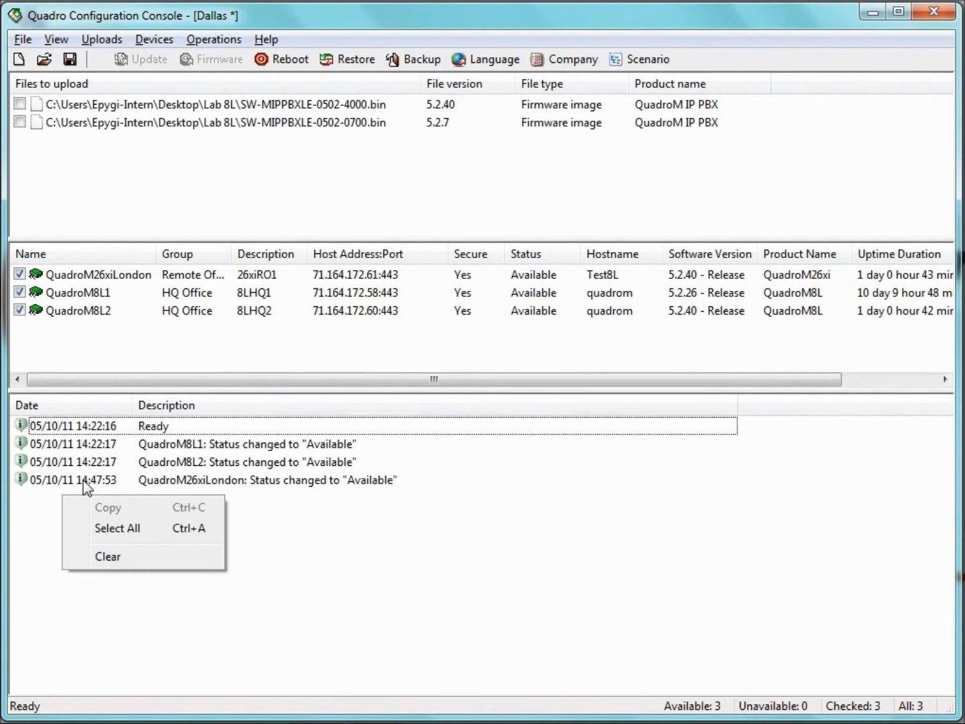
pyautogui.moveTo(86, 444)
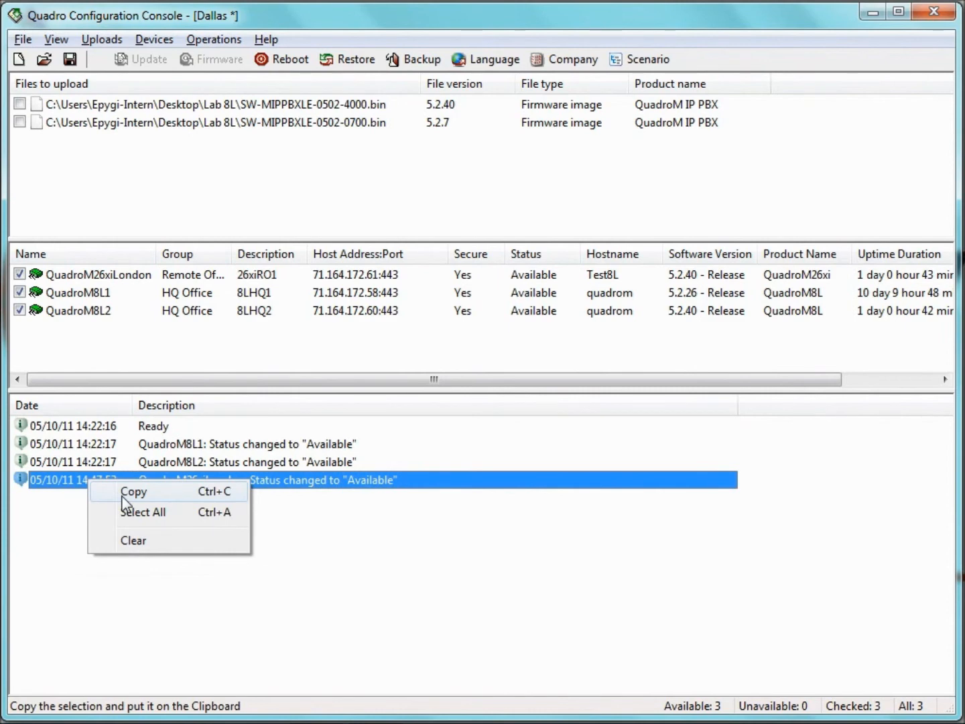
pyautogui.moveTo(128, 510)
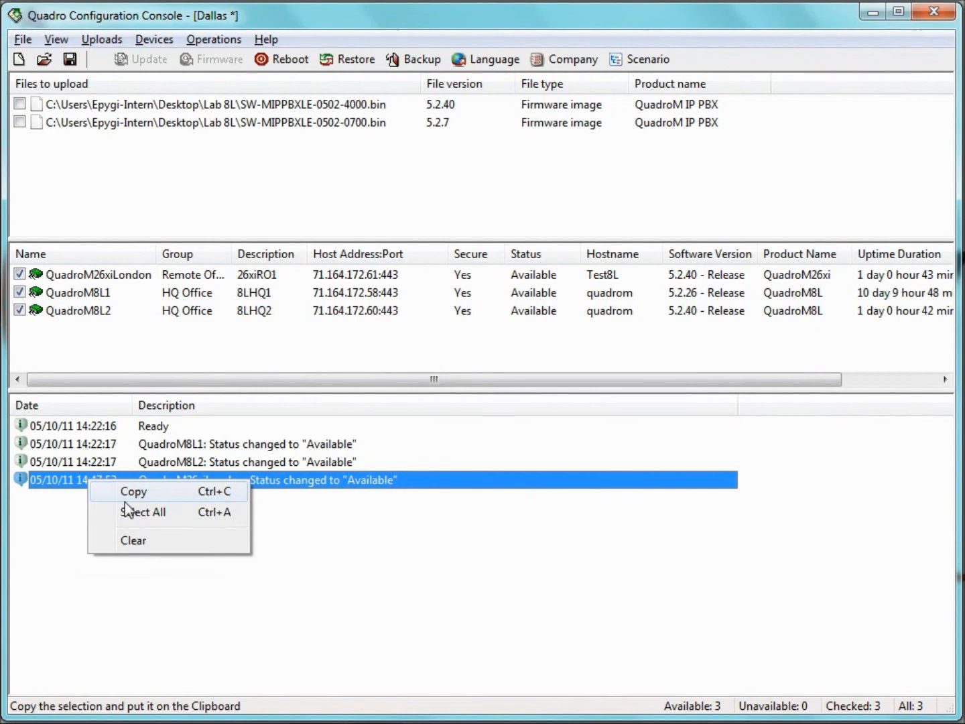
pyautogui.click(145, 512)
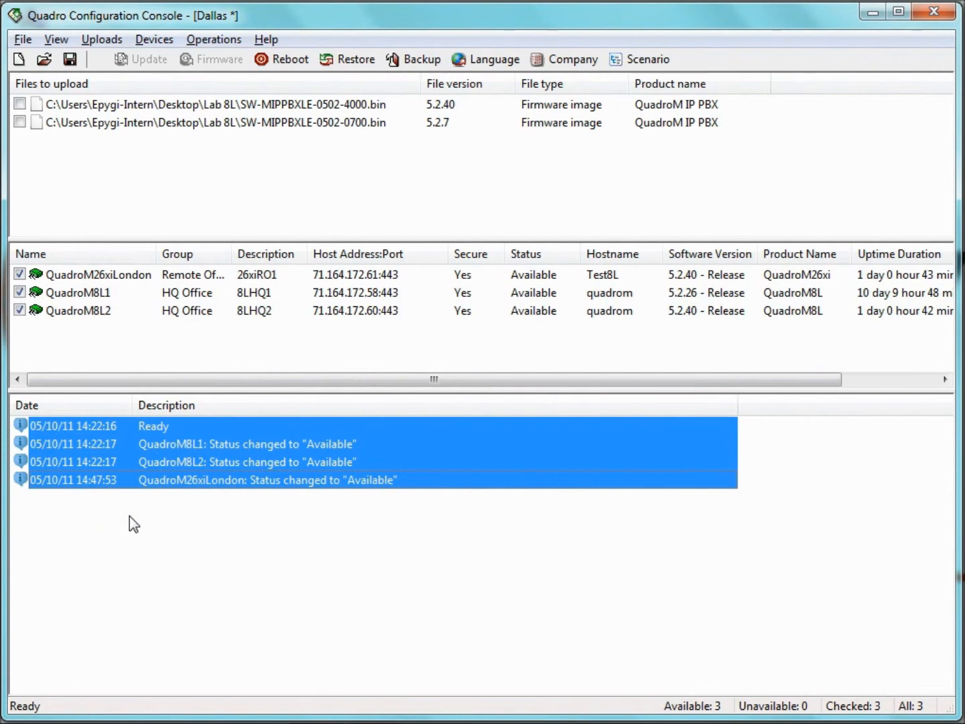
pyautogui.rightClick(133, 523)
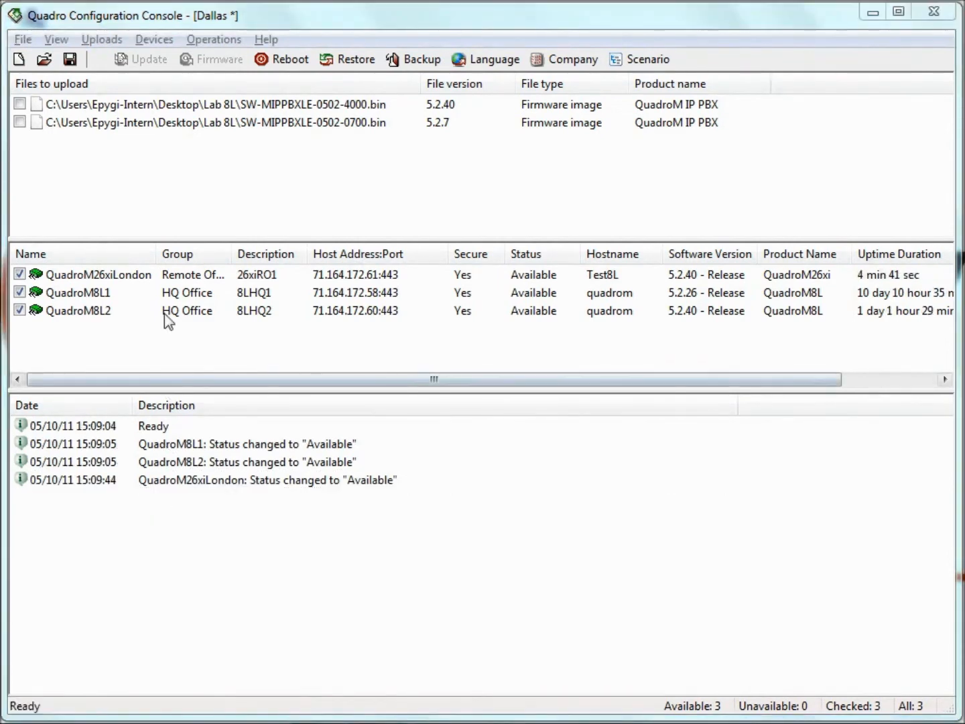
# Review the Operations menu commands and select the QuadroM26xiLondon row as the only checked device.
pyautogui.click(213, 39)
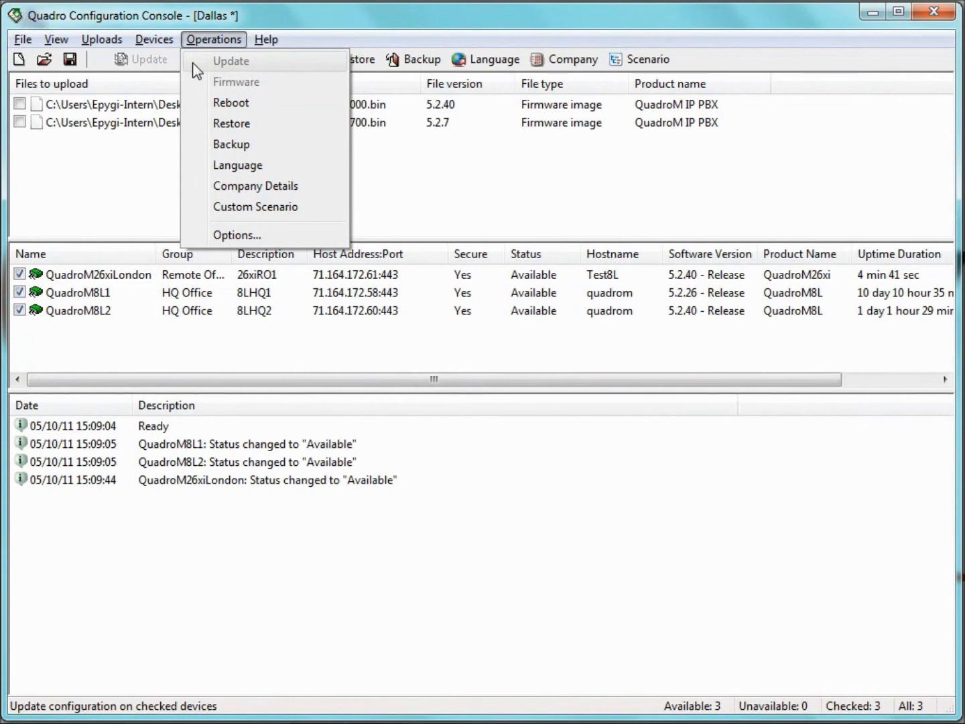
pyautogui.moveTo(102, 196)
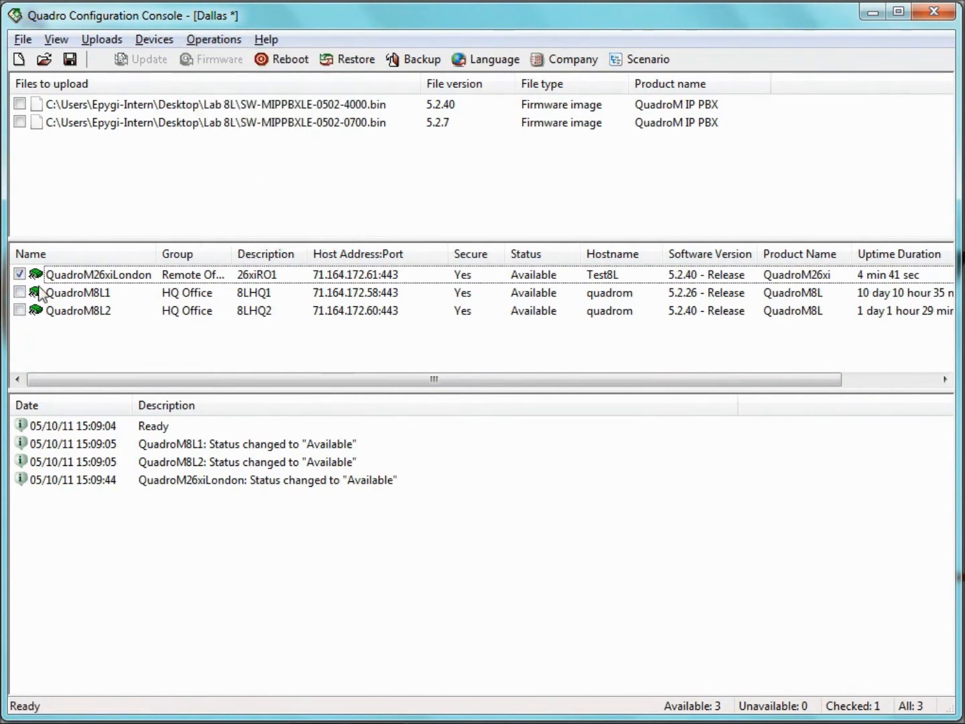
pyautogui.click(99, 275)
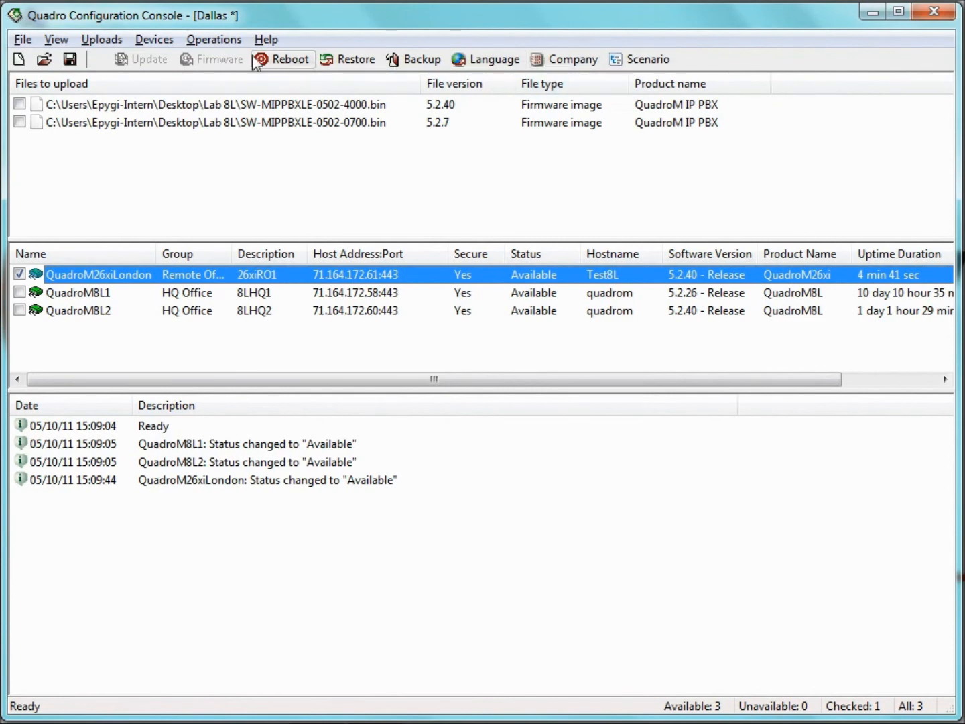
pyautogui.click(213, 39)
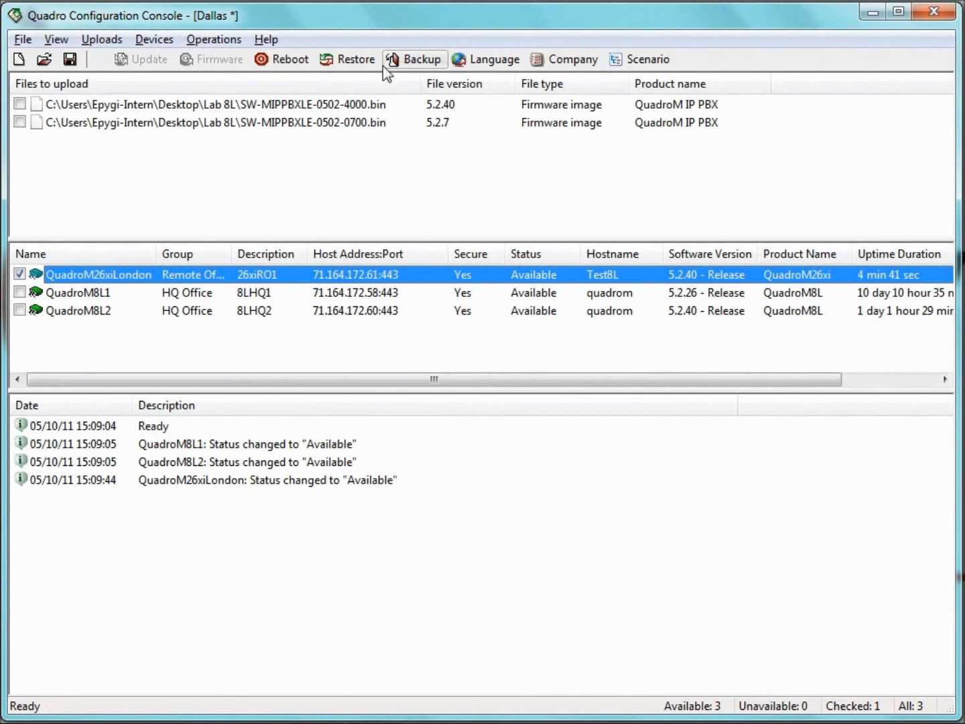
pyautogui.moveTo(348, 59)
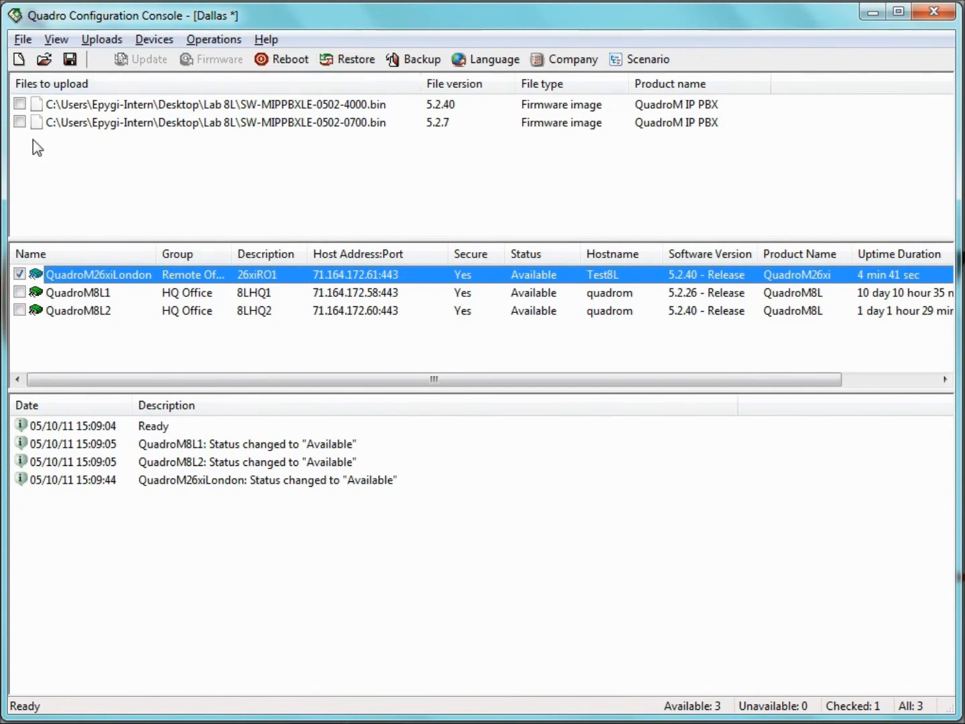
# Uncheck QuadroM26xiLondon, check QuadroM8L1, and mark the 5.2.40 firmware image for upload.
pyautogui.click(20, 274)
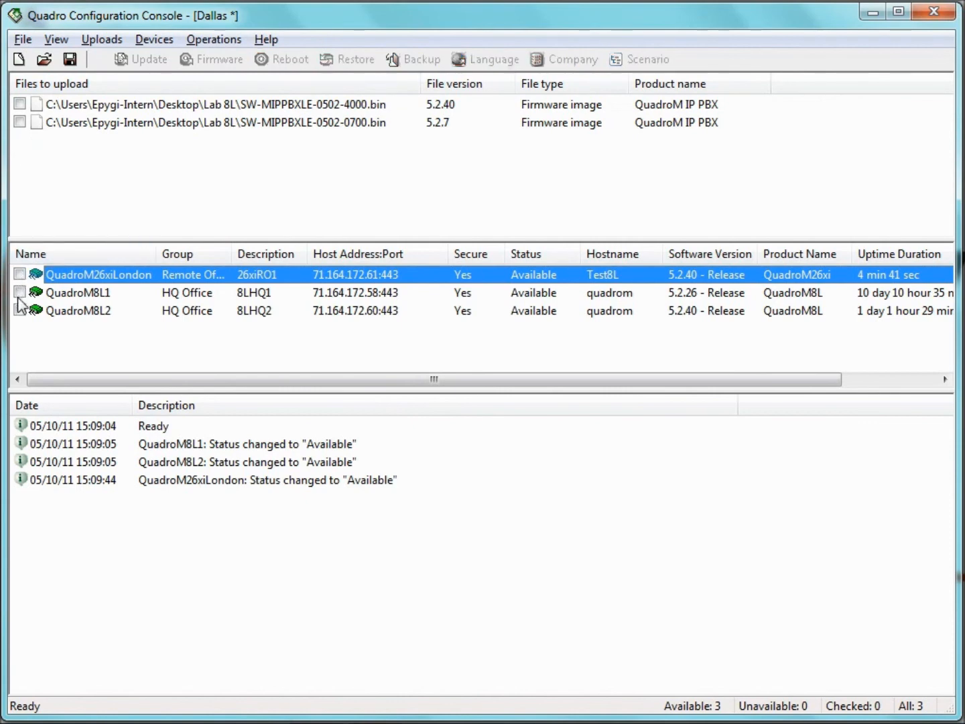
pyautogui.click(20, 292)
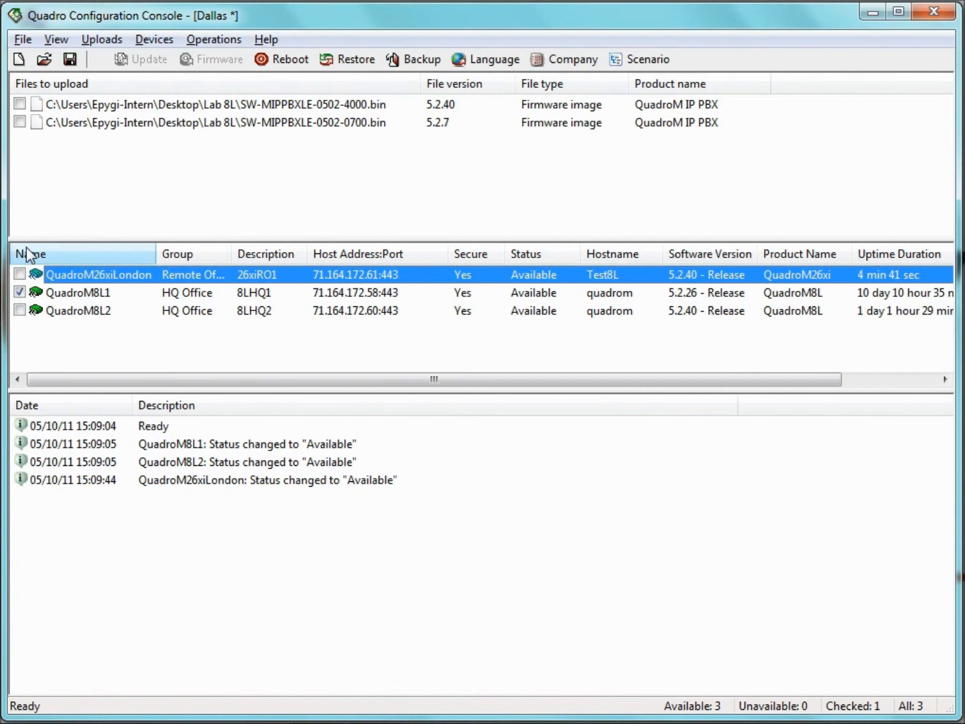
pyautogui.click(20, 105)
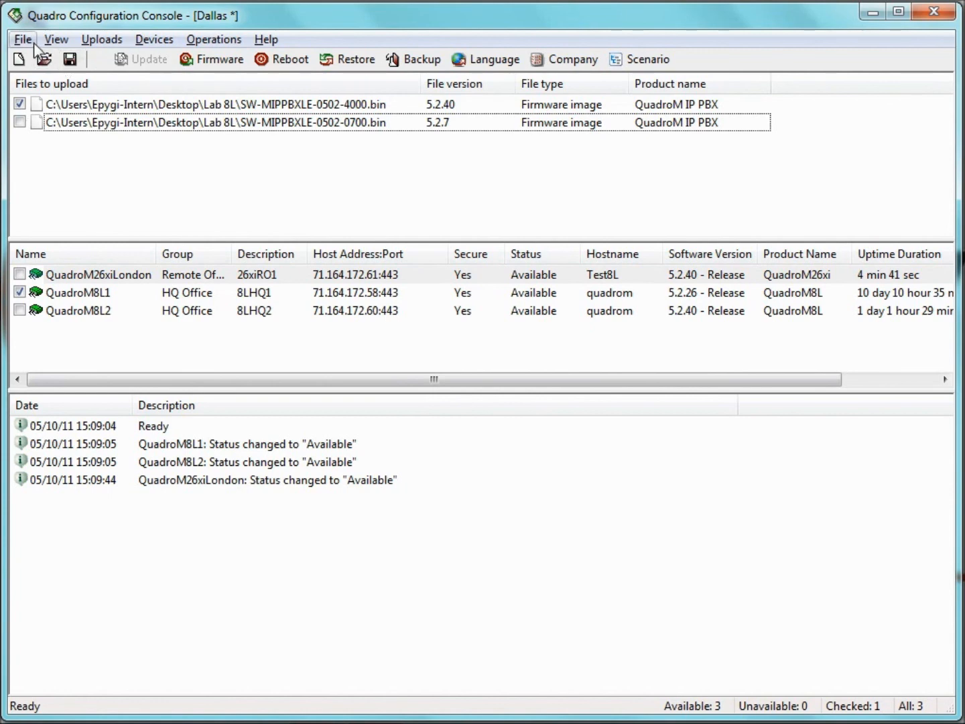
# Save the device list over the existing Dallas .qcc file in the Lab 8L folder.
pyautogui.click(22, 39)
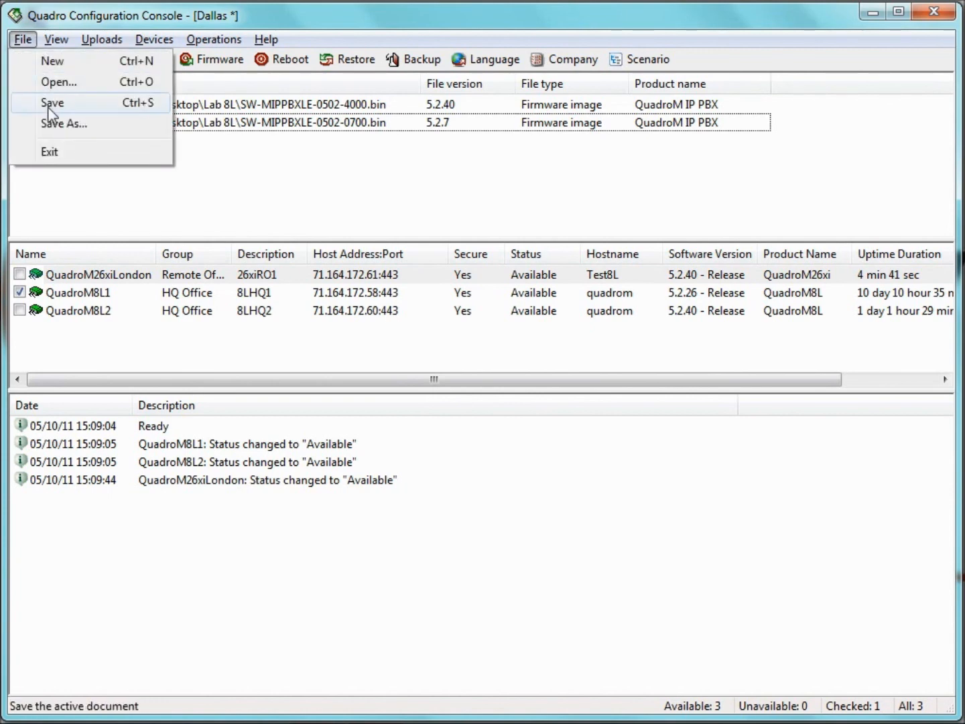
pyautogui.click(65, 124)
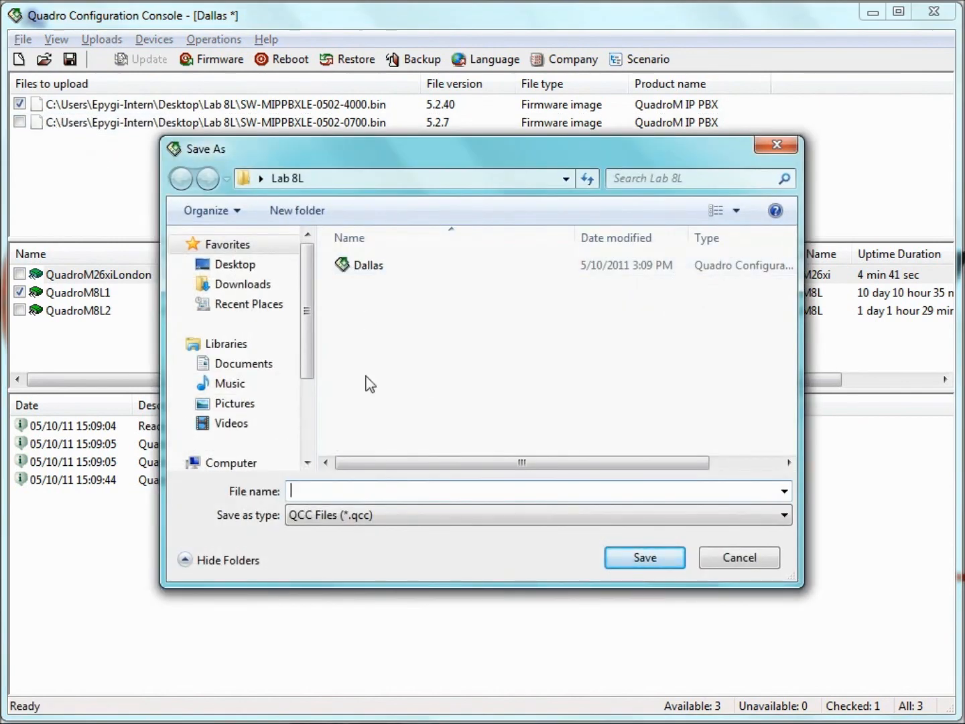
pyautogui.moveTo(645, 557)
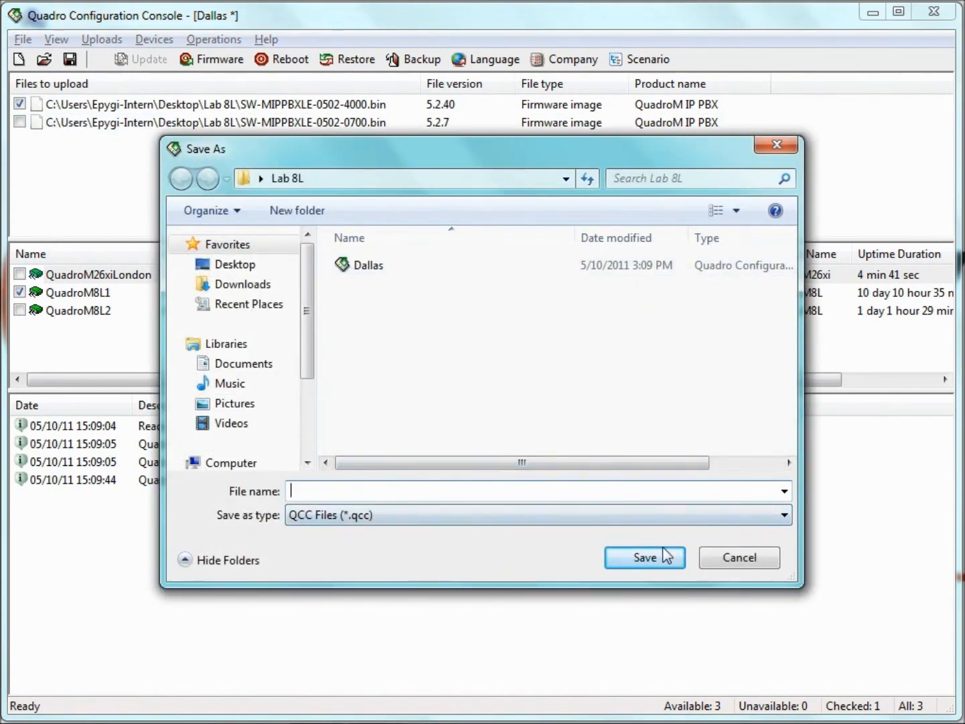
pyautogui.click(369, 265)
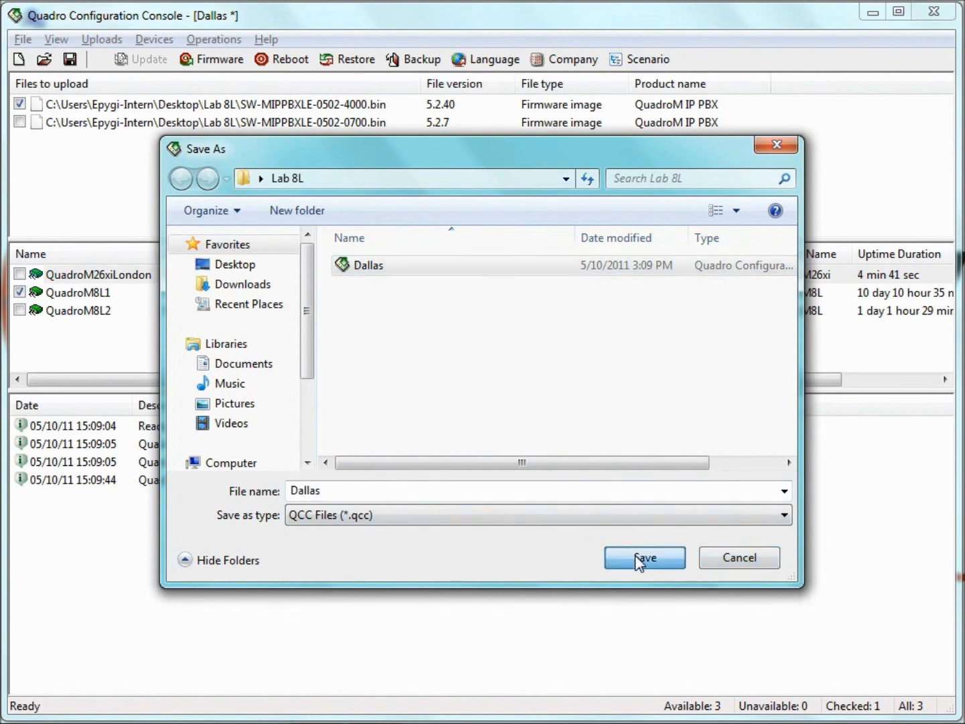
pyautogui.click(643, 558)
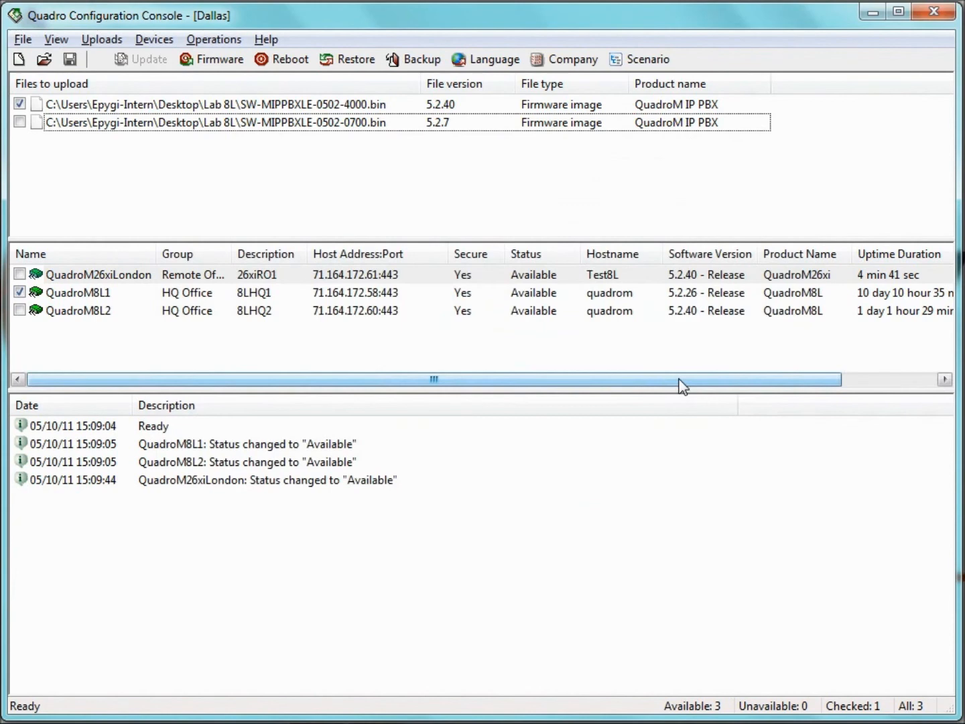
pyautogui.moveTo(176, 168)
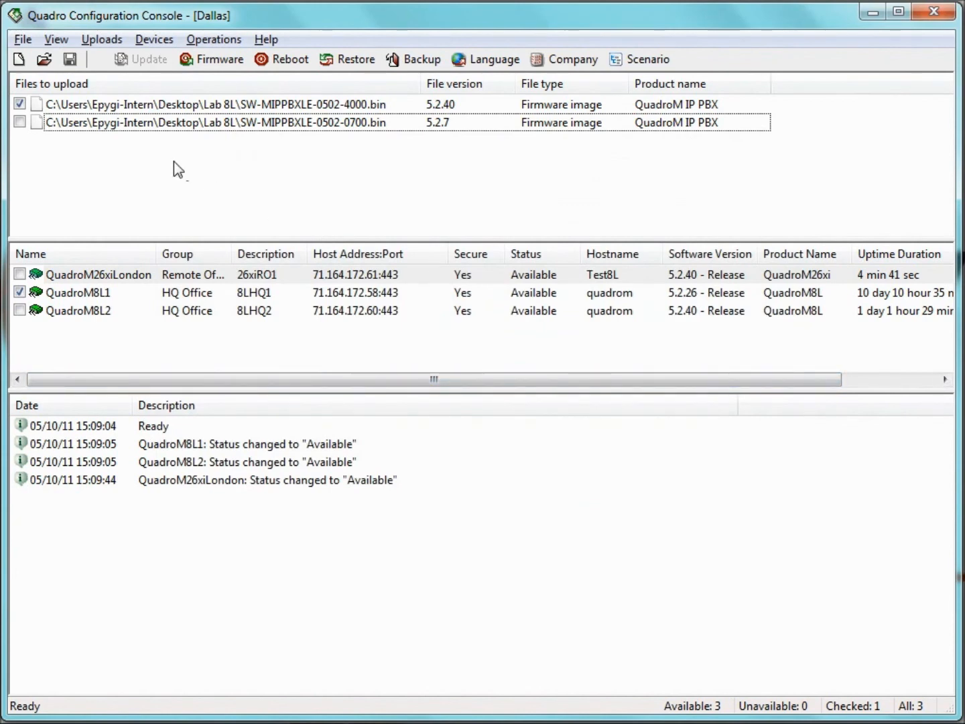